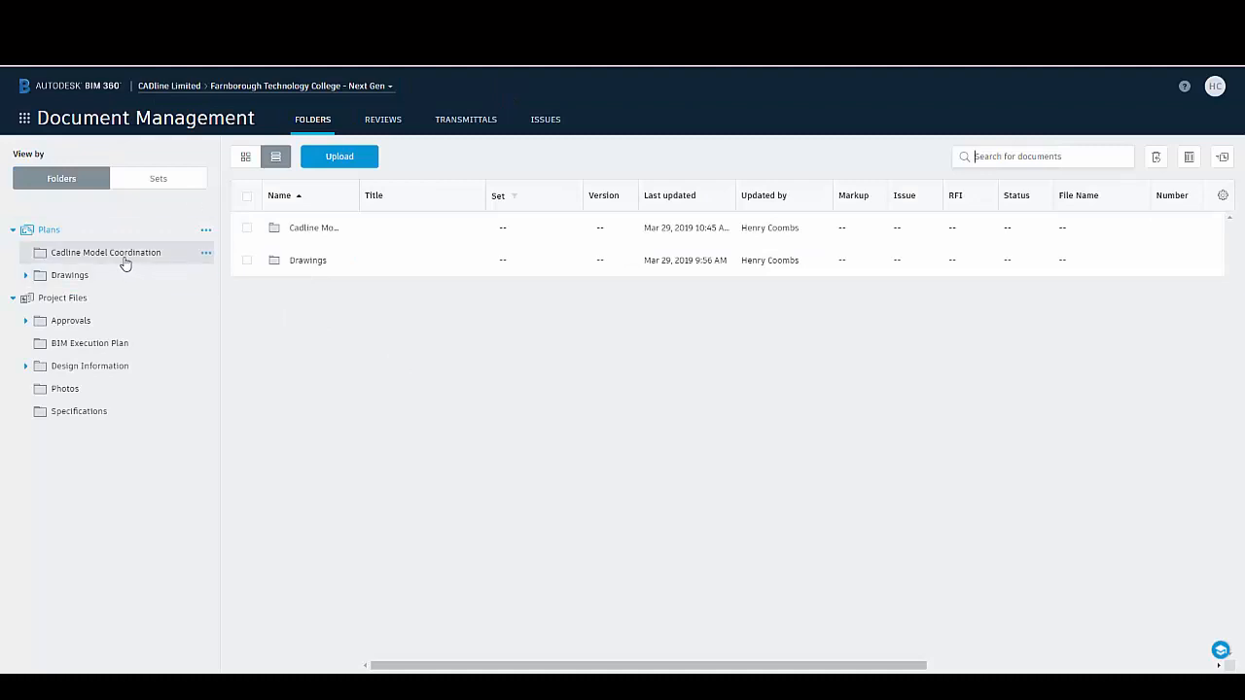
Step: Open the Cadline Model Coordination folder and scroll through its model files and floor sheets
{"action": "left_click", "coordinate": [105, 252]}
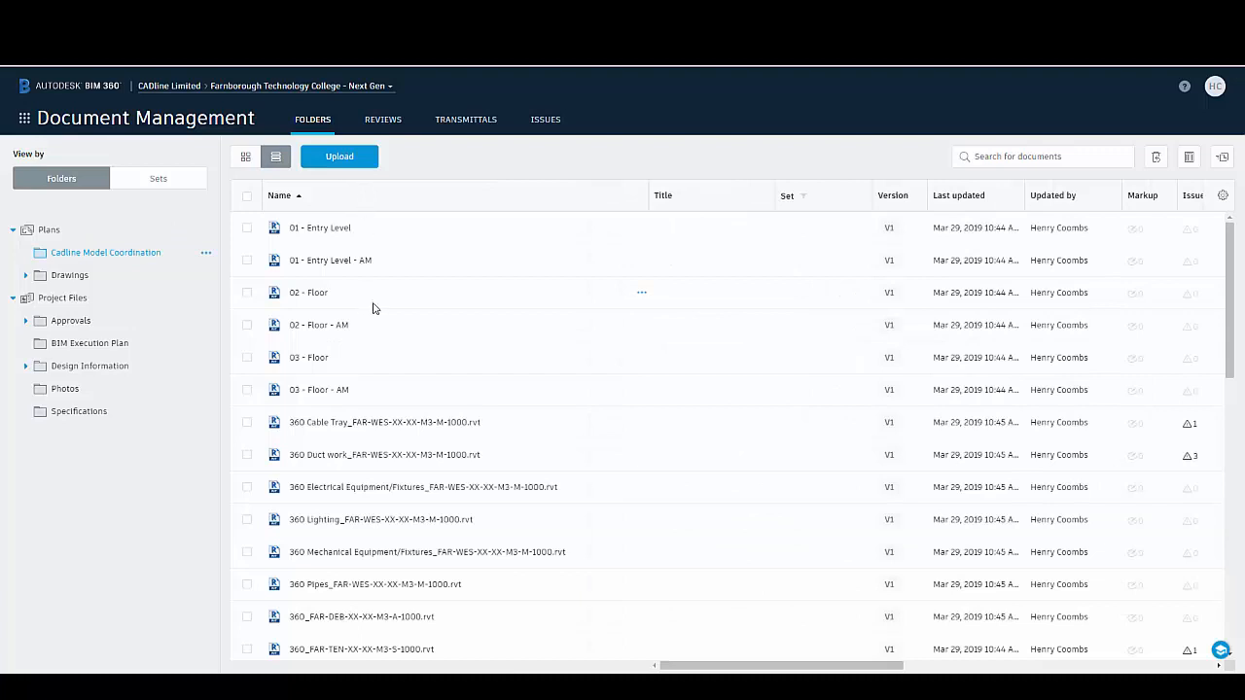
{"action": "scroll", "scroll_direction": "down", "scroll_amount": 3}
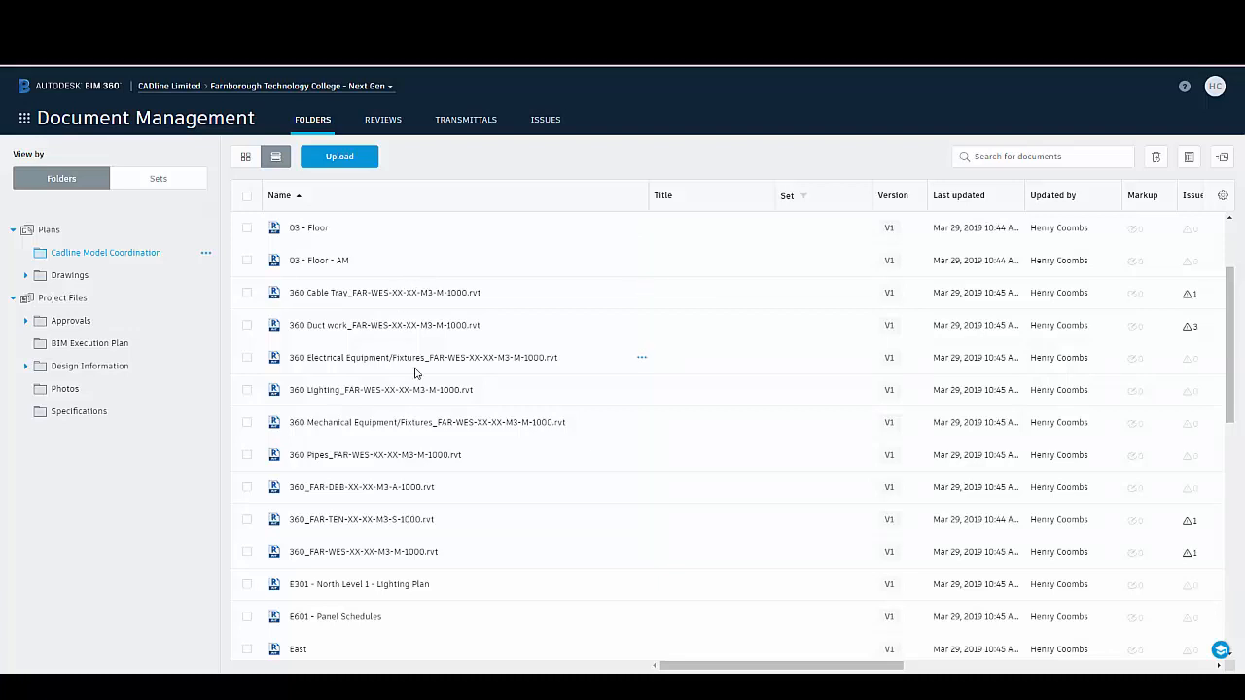
Step: Switch to Model Coordination, tick the WES, DEB and TEN models, then clear the selection
{"action": "left_click", "coordinate": [24, 119]}
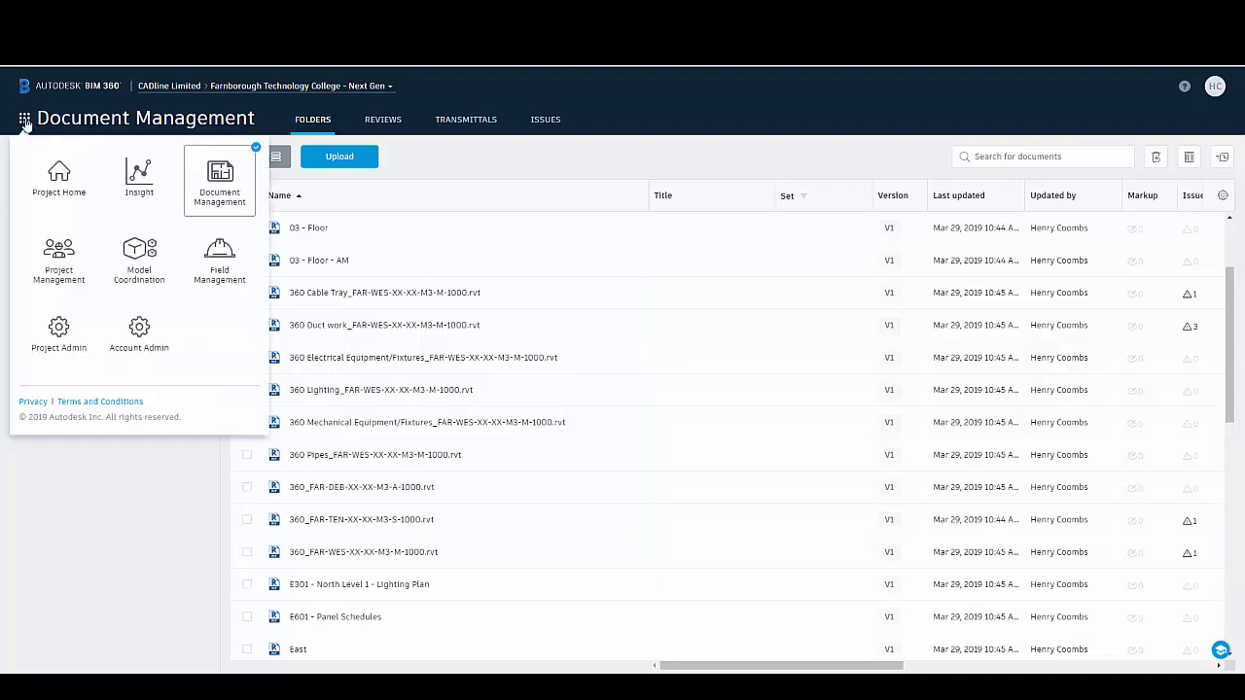
{"action": "mouse_move", "coordinate": [138, 259]}
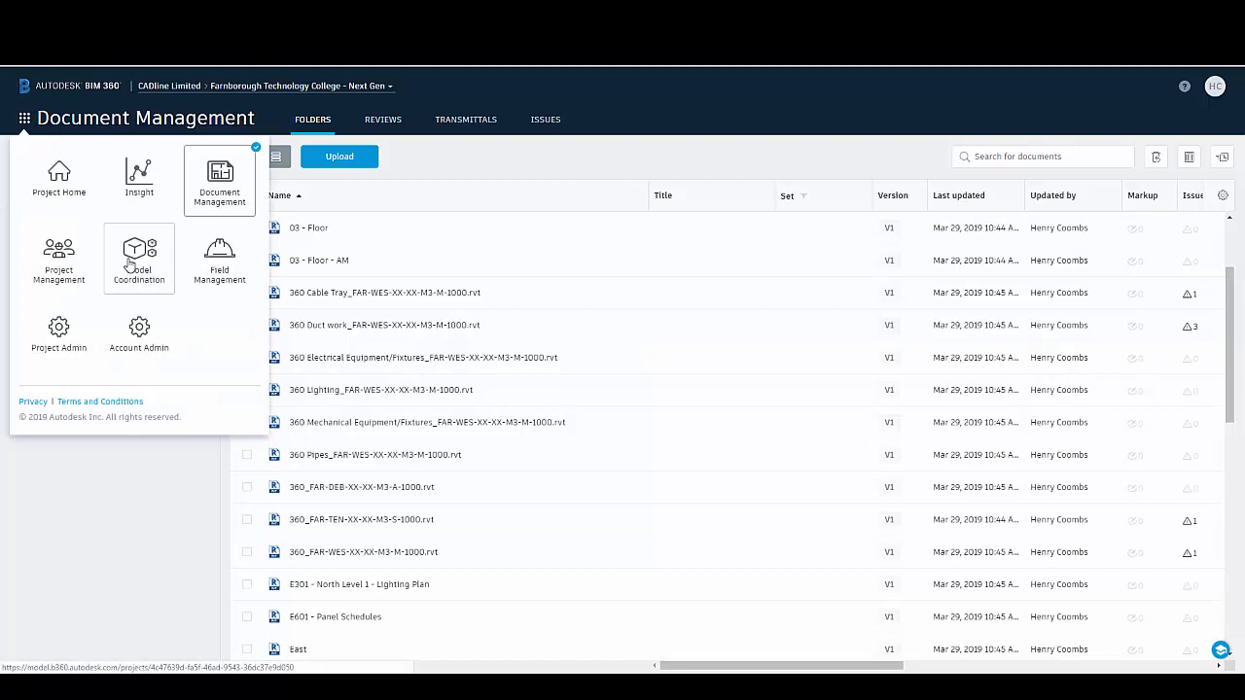
{"action": "left_click", "coordinate": [138, 258]}
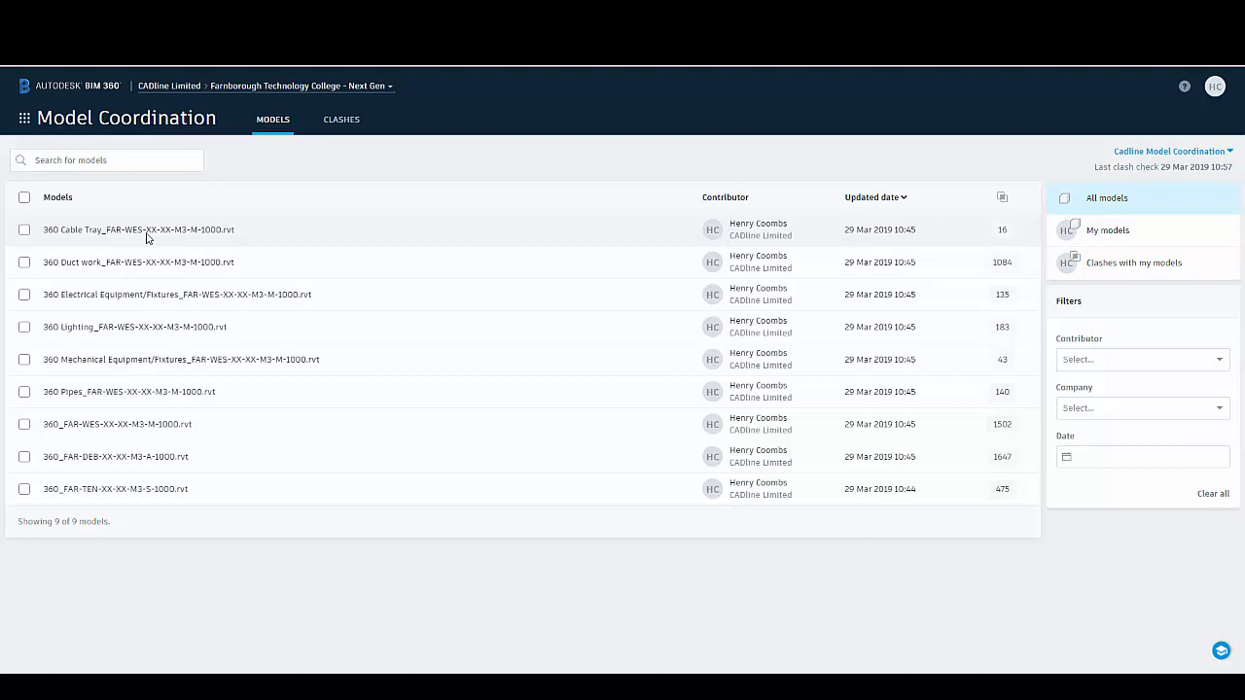
{"action": "mouse_move", "coordinate": [127, 234]}
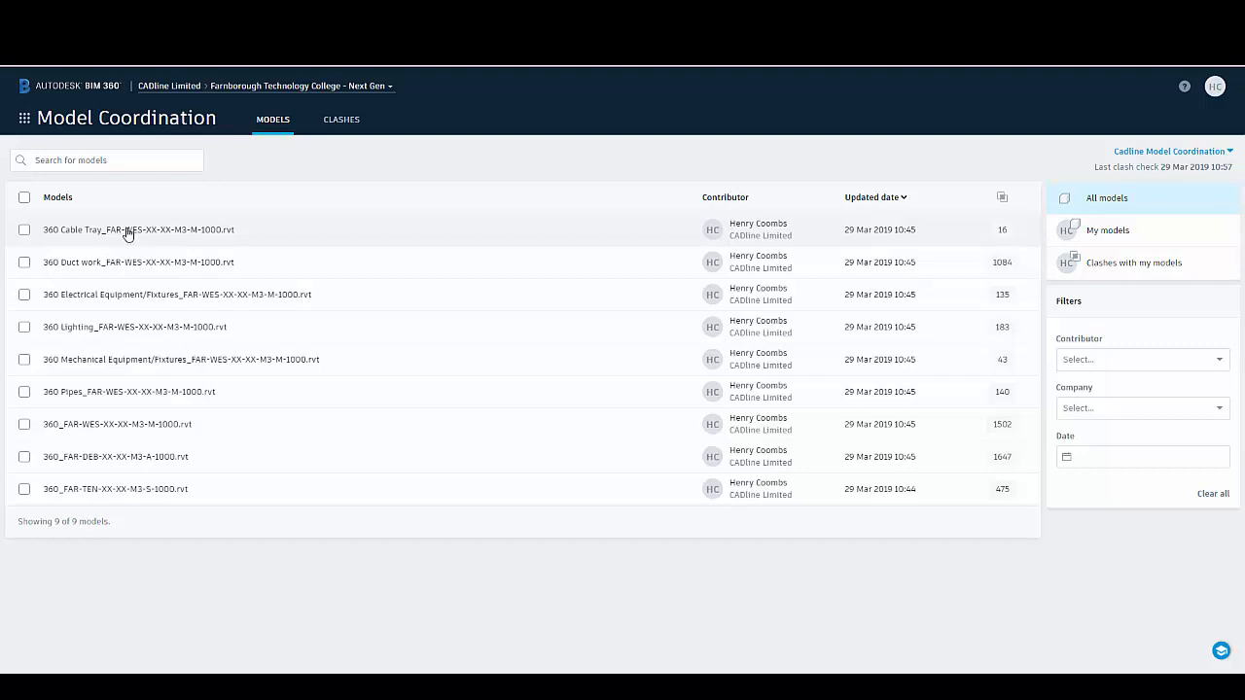
{"action": "mouse_move", "coordinate": [122, 326]}
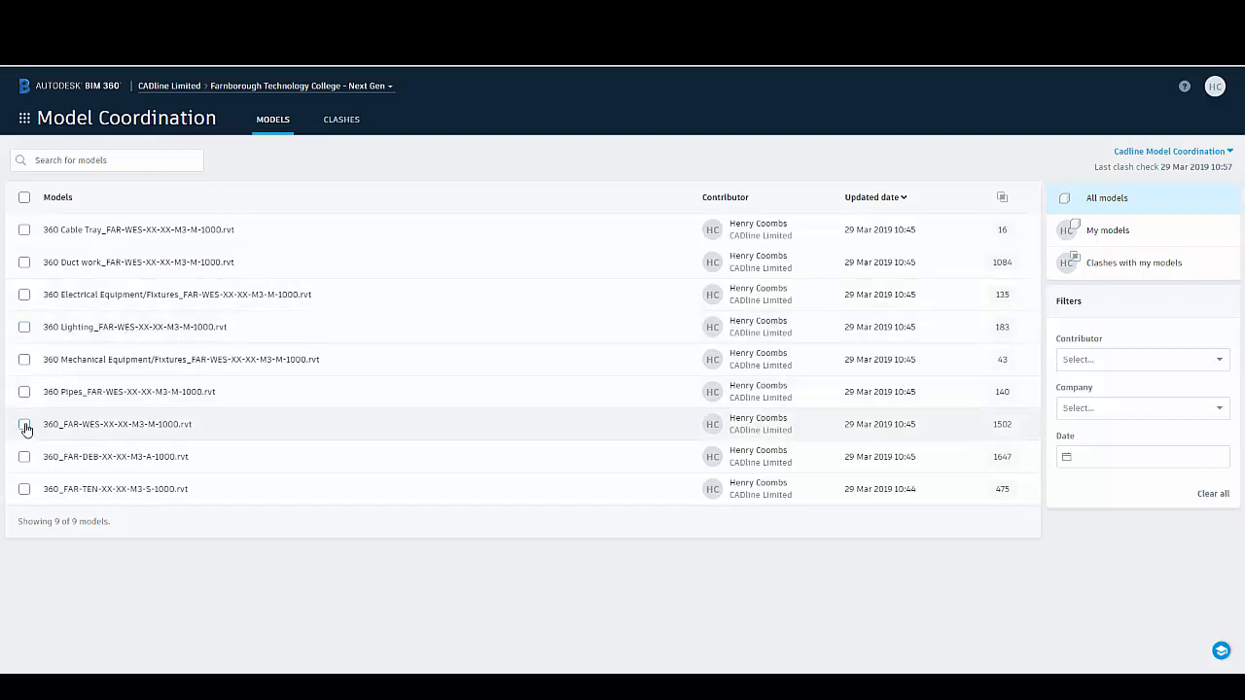
{"action": "mouse_move", "coordinate": [24, 428]}
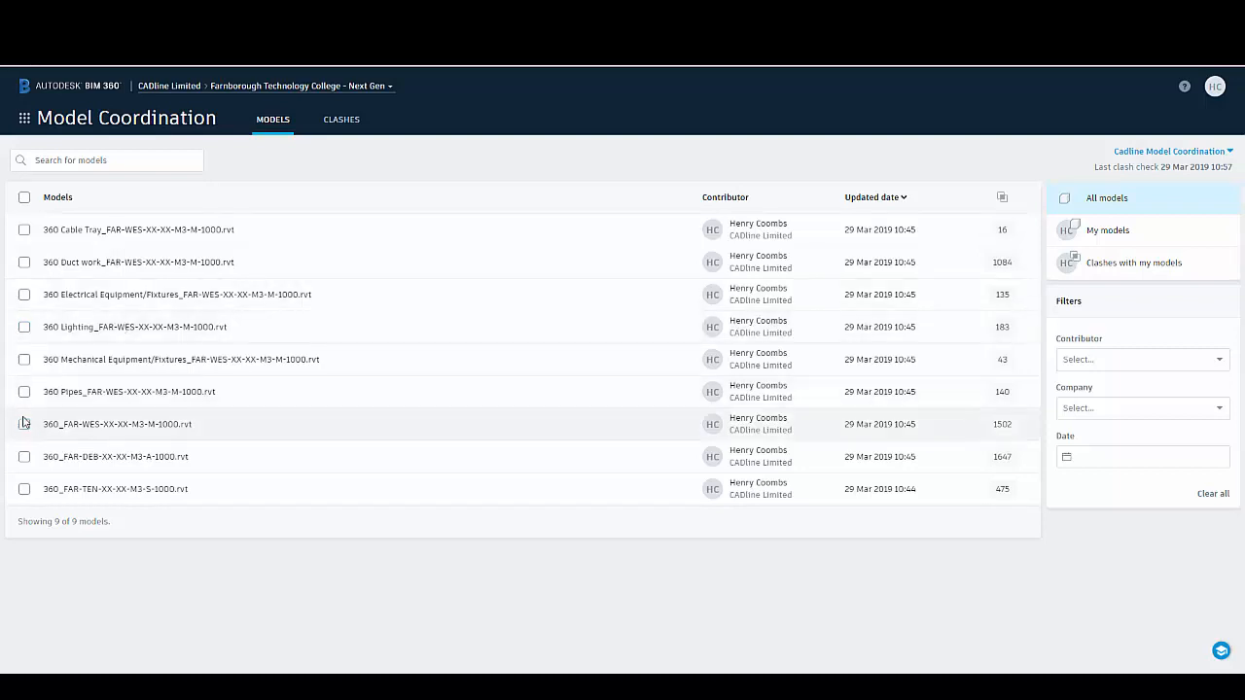
{"action": "left_click", "coordinate": [24, 424]}
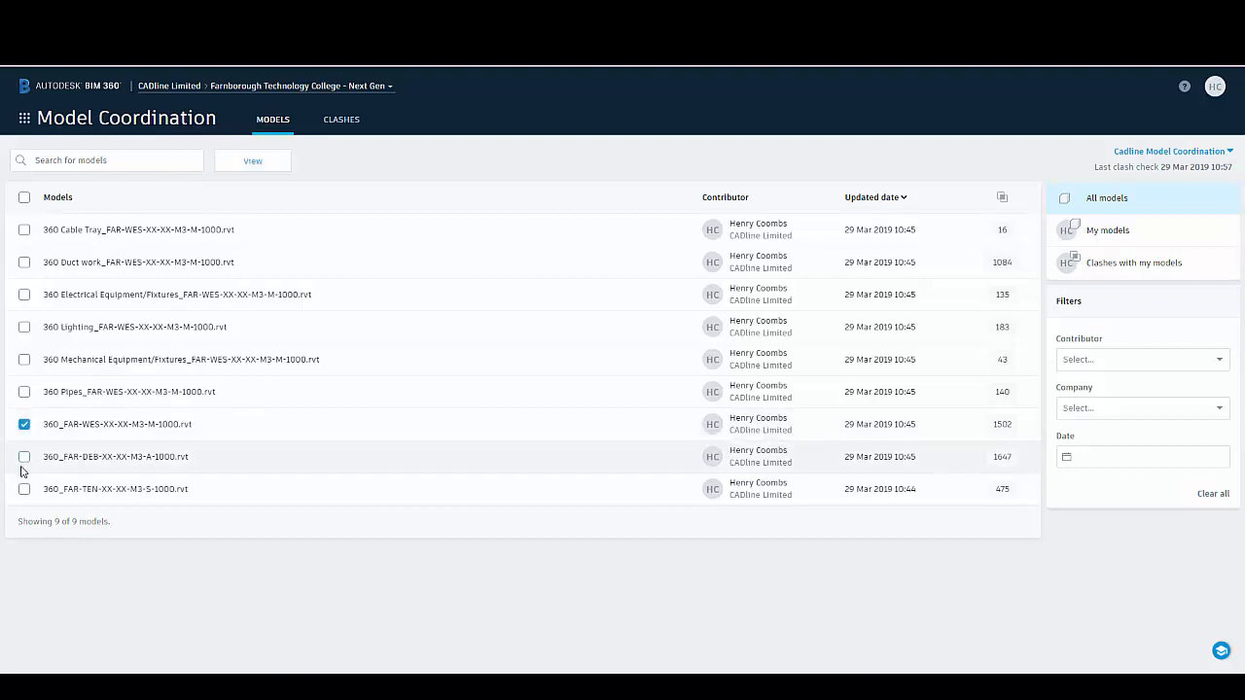
{"action": "left_click", "coordinate": [24, 457]}
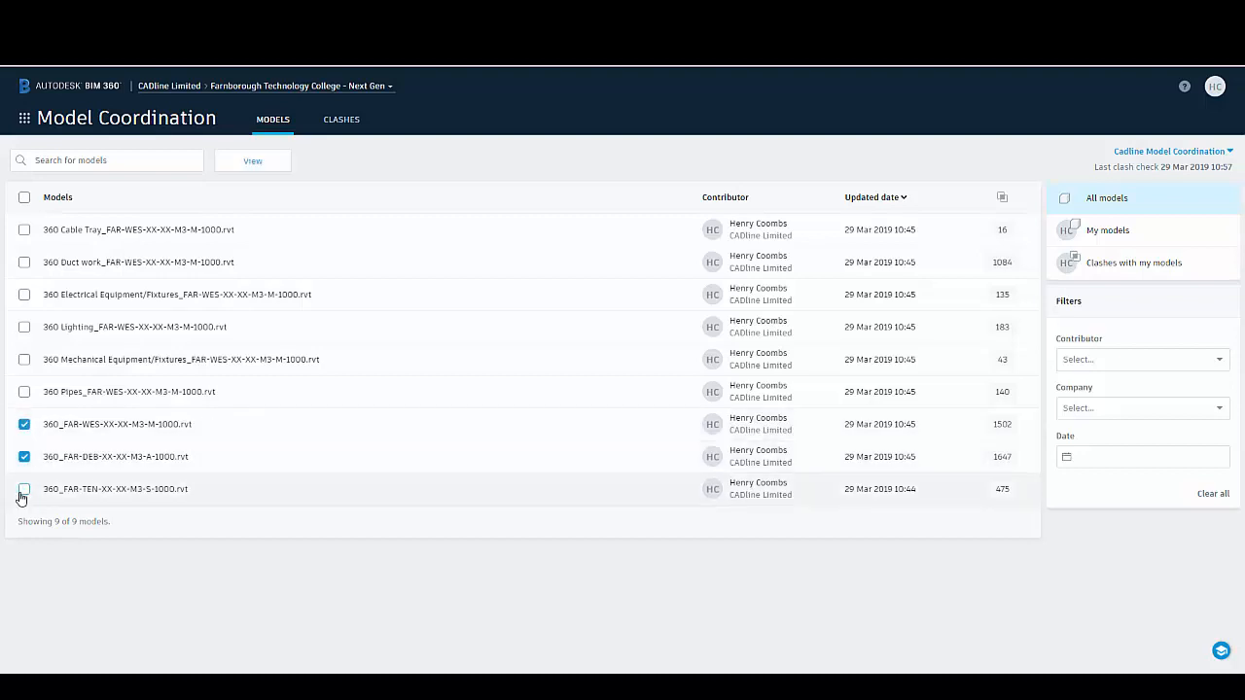
{"action": "left_click", "coordinate": [23, 488]}
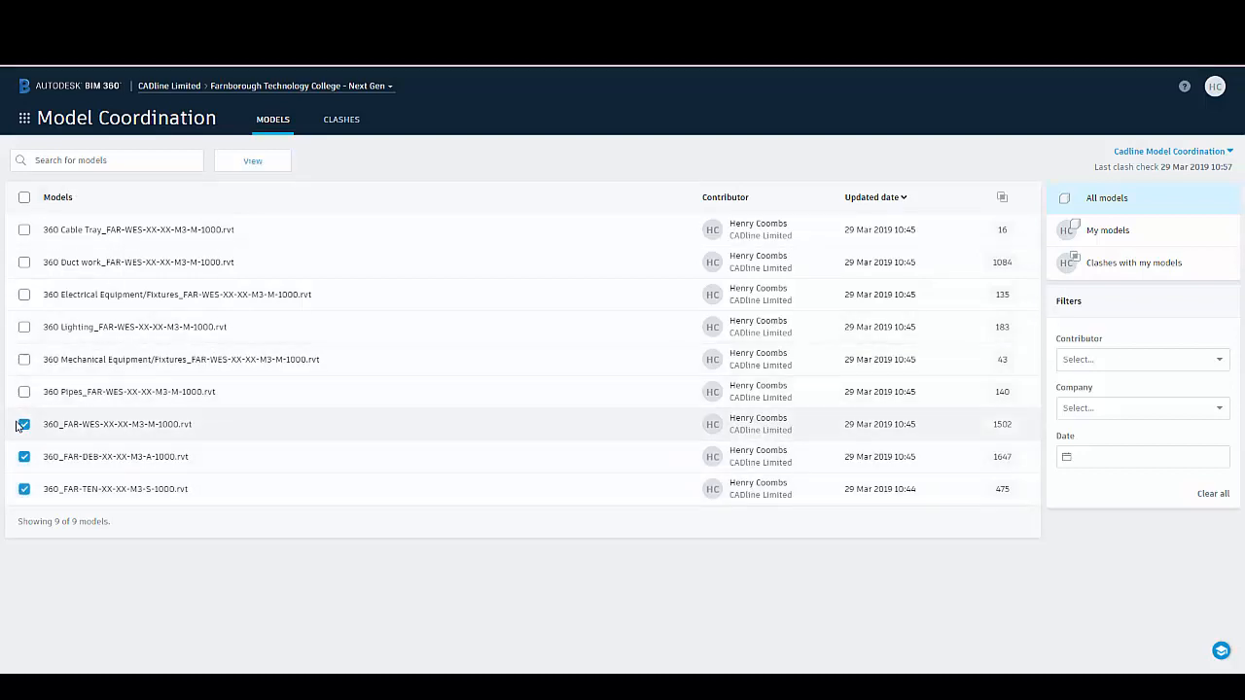
{"action": "left_click", "coordinate": [23, 424]}
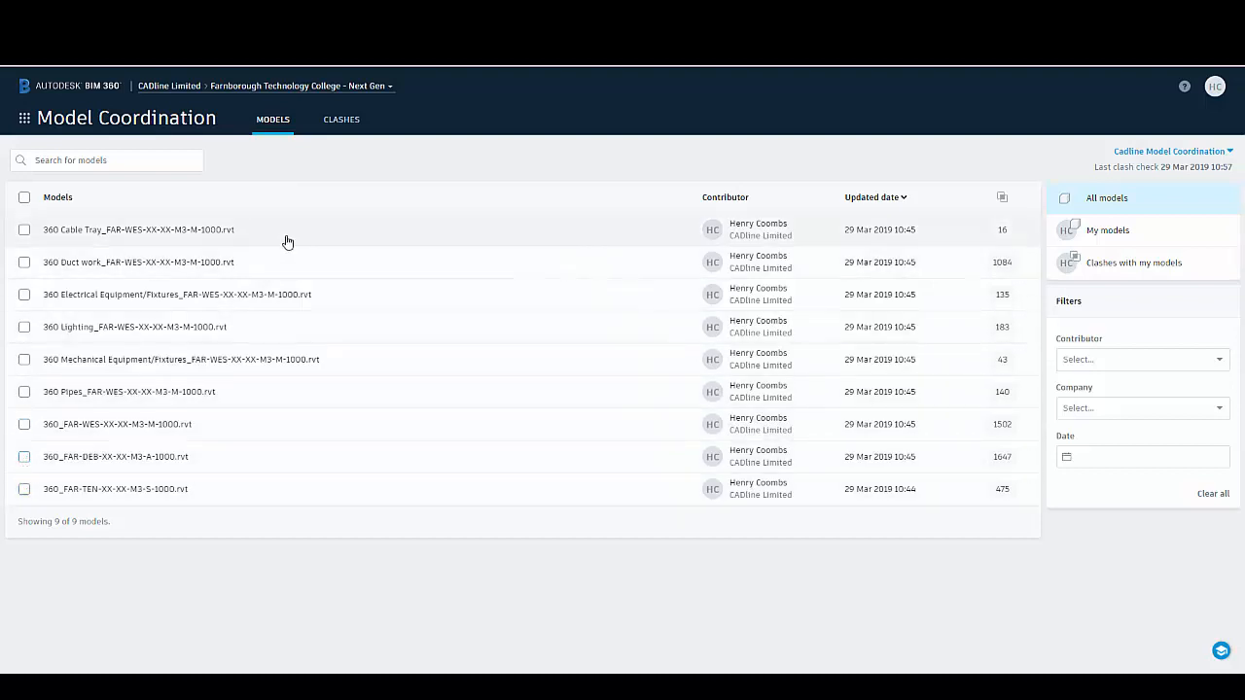
{"action": "mouse_move", "coordinate": [349, 167]}
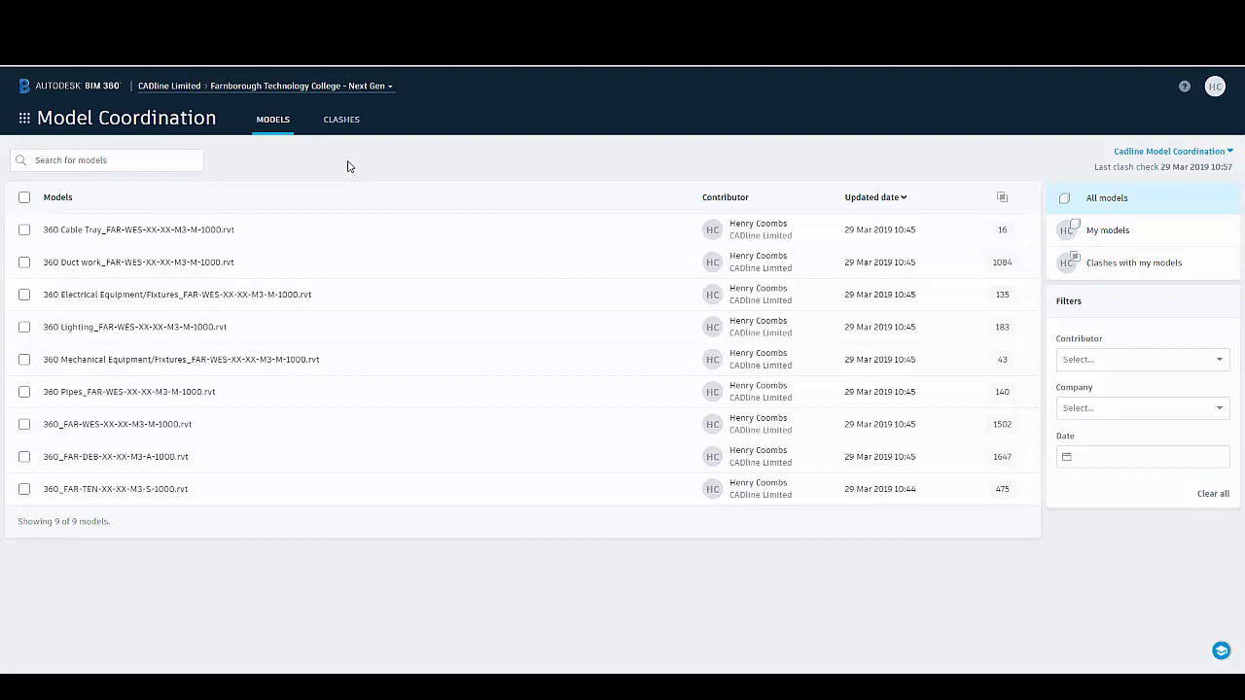
{"action": "mouse_move", "coordinate": [347, 145]}
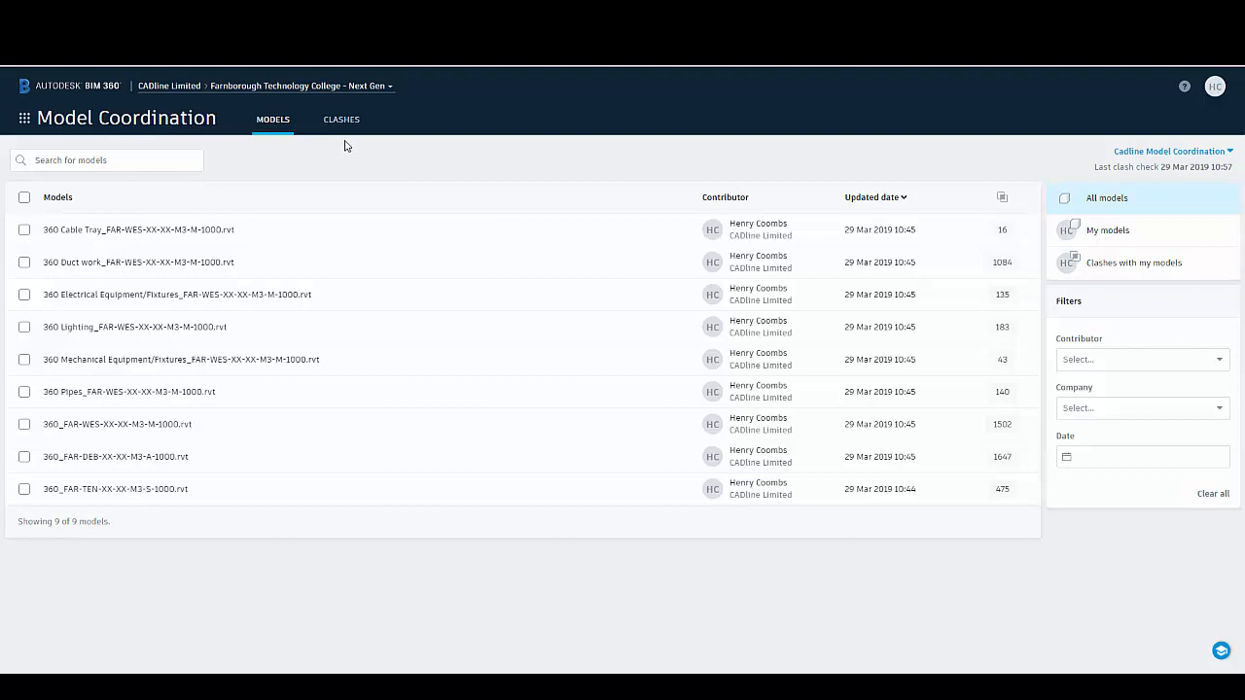
{"action": "mouse_move", "coordinate": [342, 121]}
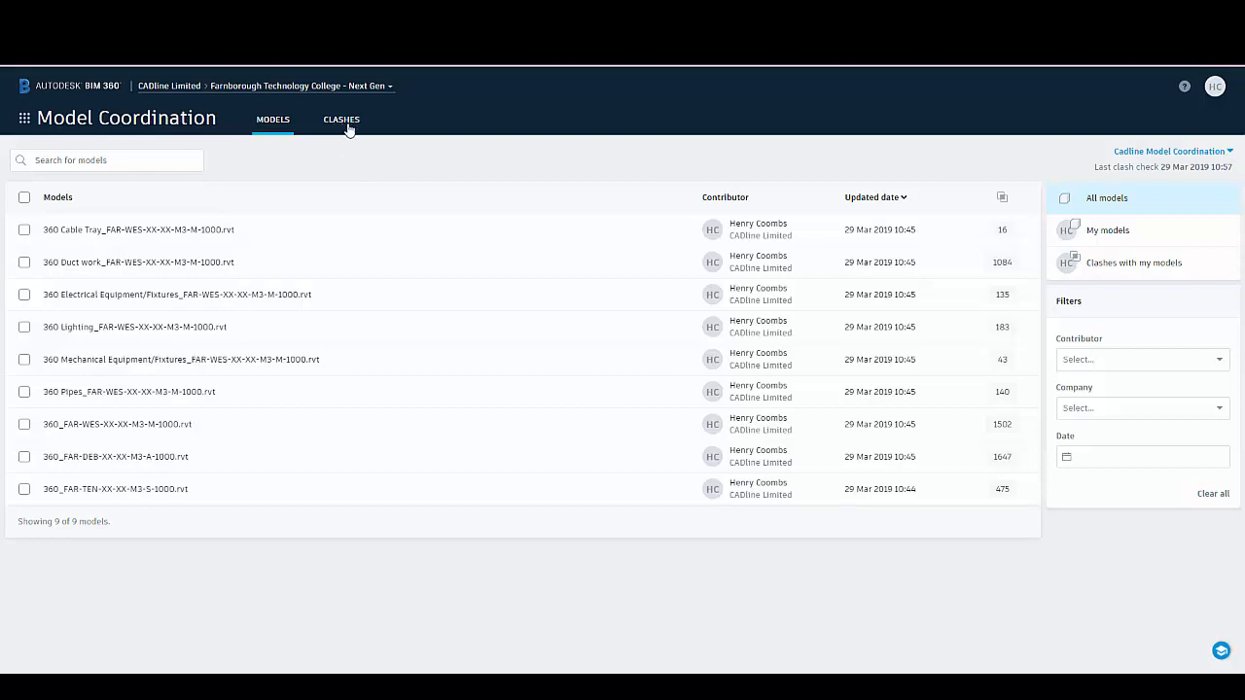
Step: Open the Clashes matrix and the 278 Duct work vs FAR-TEN structure clash groups
{"action": "left_click", "coordinate": [340, 118]}
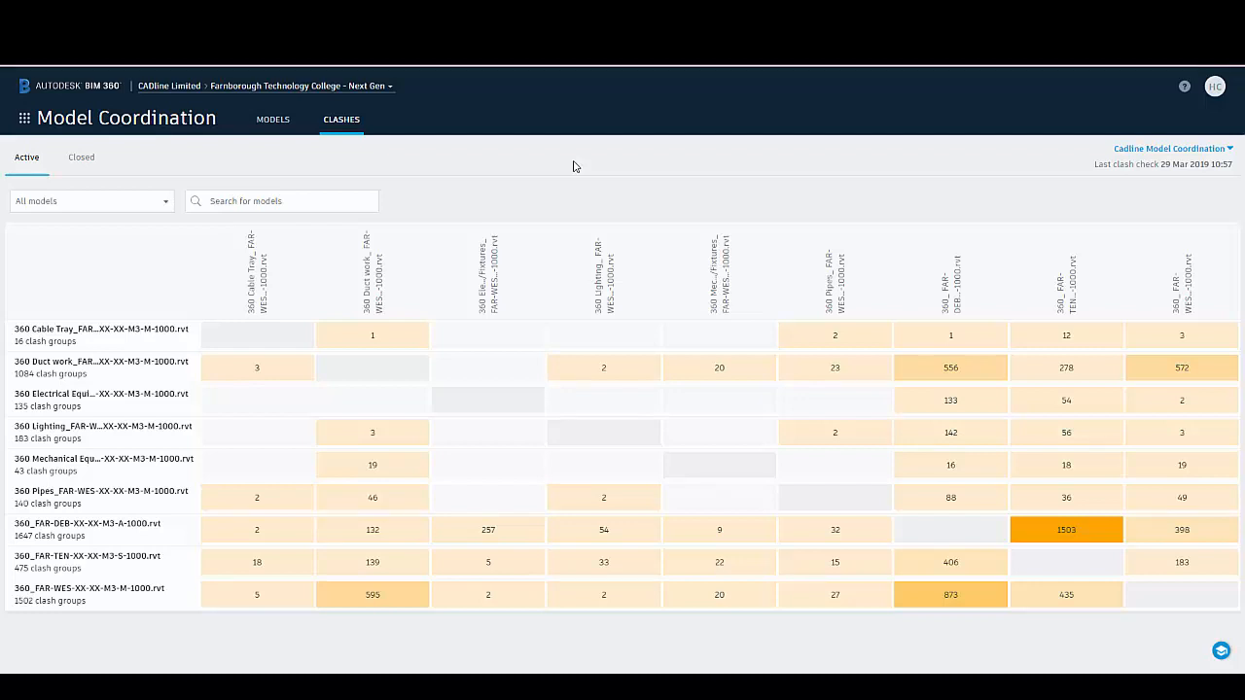
{"action": "mouse_move", "coordinate": [85, 408]}
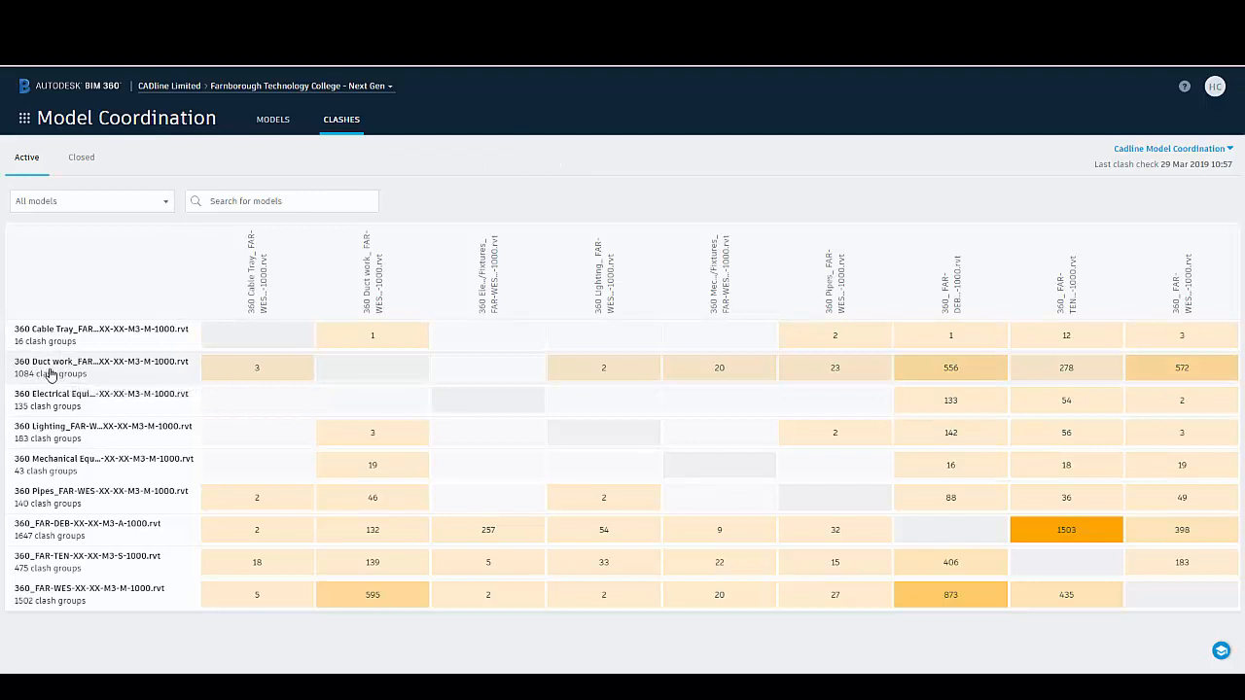
{"action": "mouse_move", "coordinate": [545, 362]}
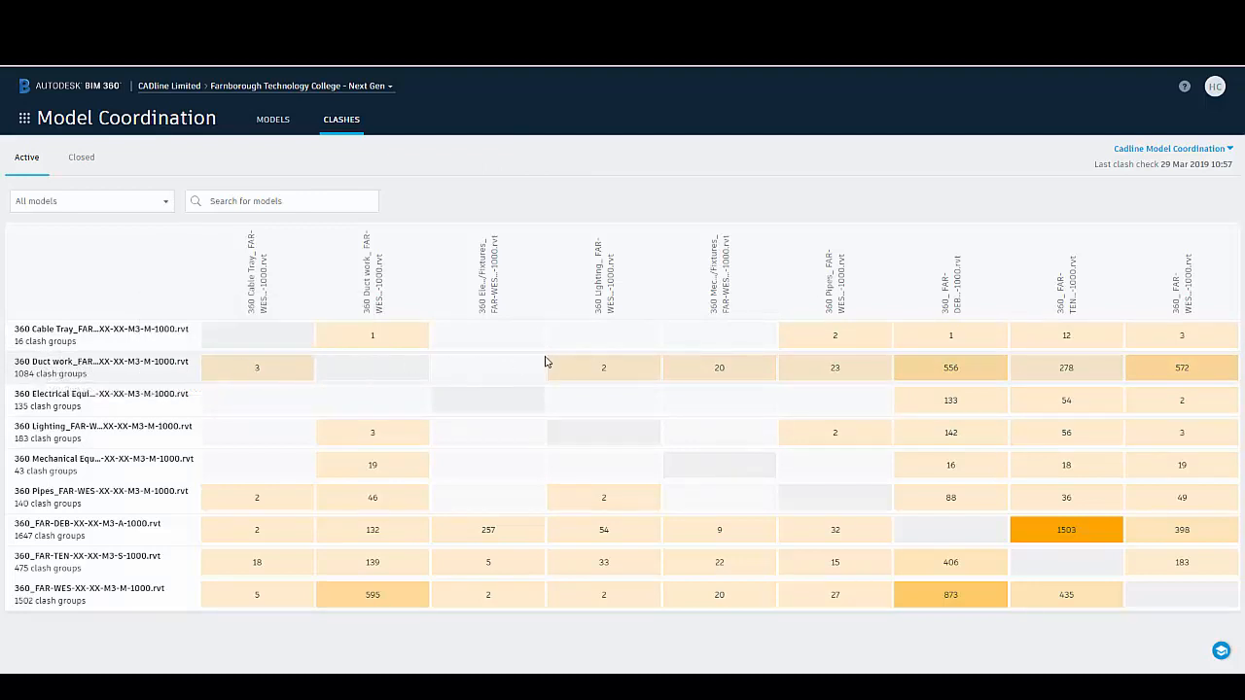
{"action": "mouse_move", "coordinate": [1066, 368]}
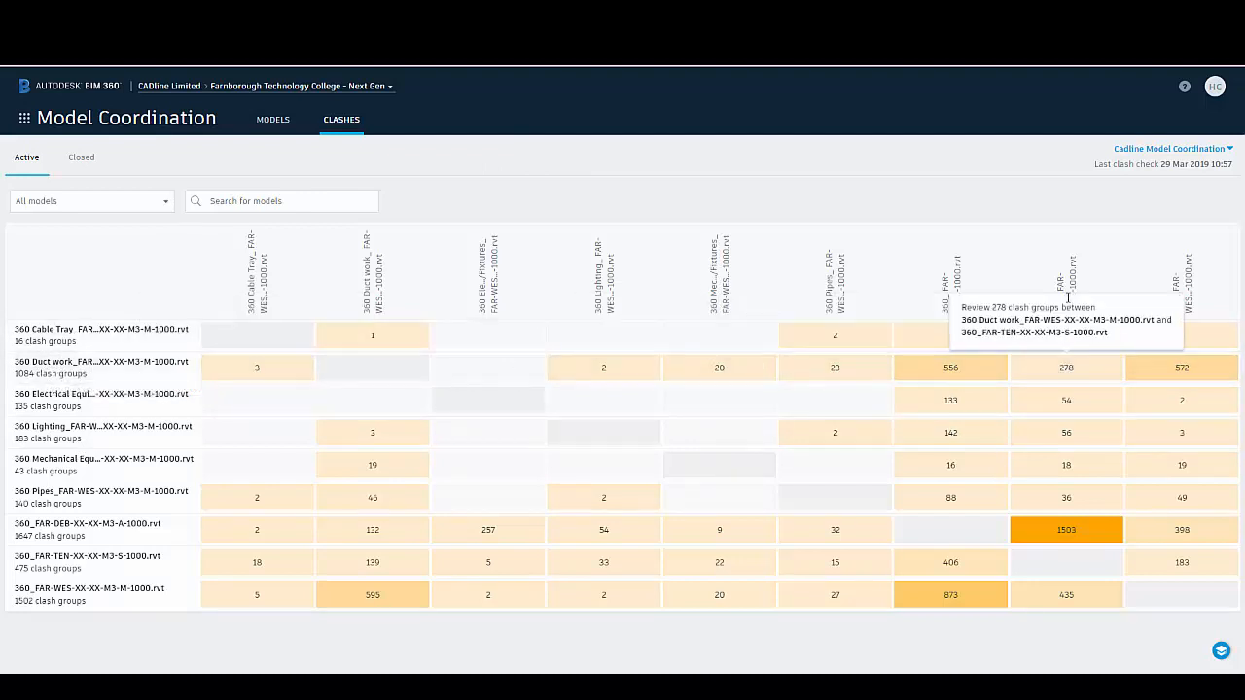
{"action": "mouse_move", "coordinate": [1066, 432]}
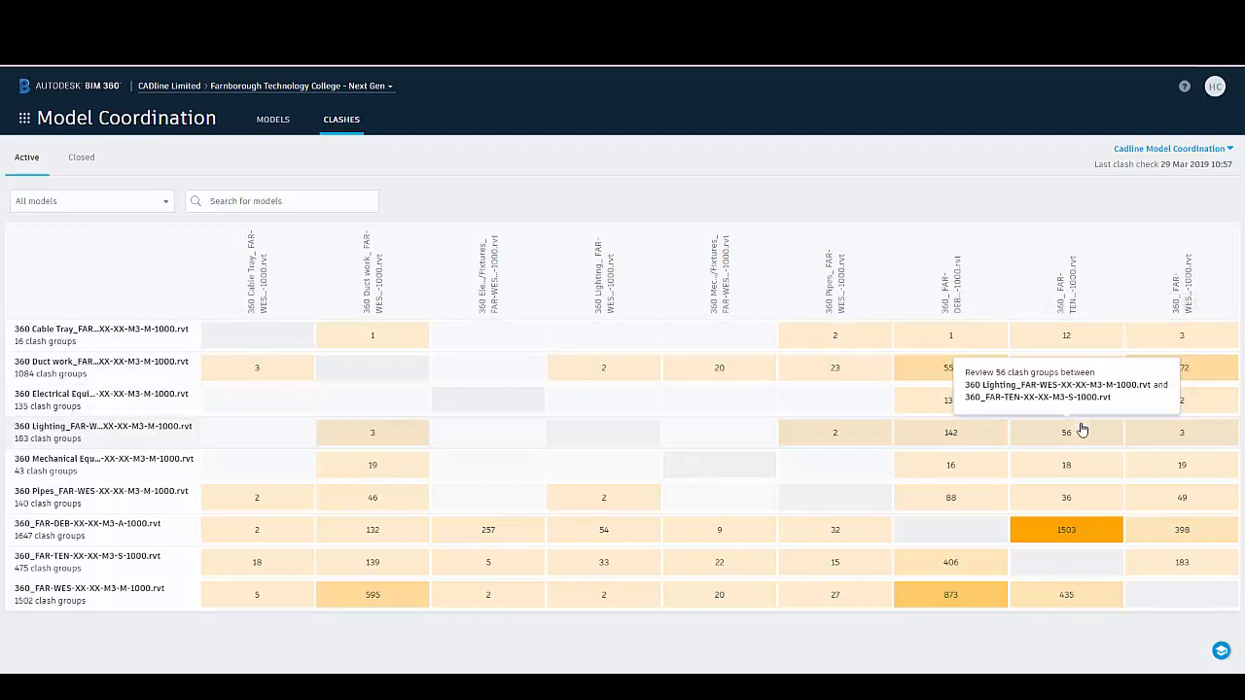
{"action": "mouse_move", "coordinate": [1078, 377]}
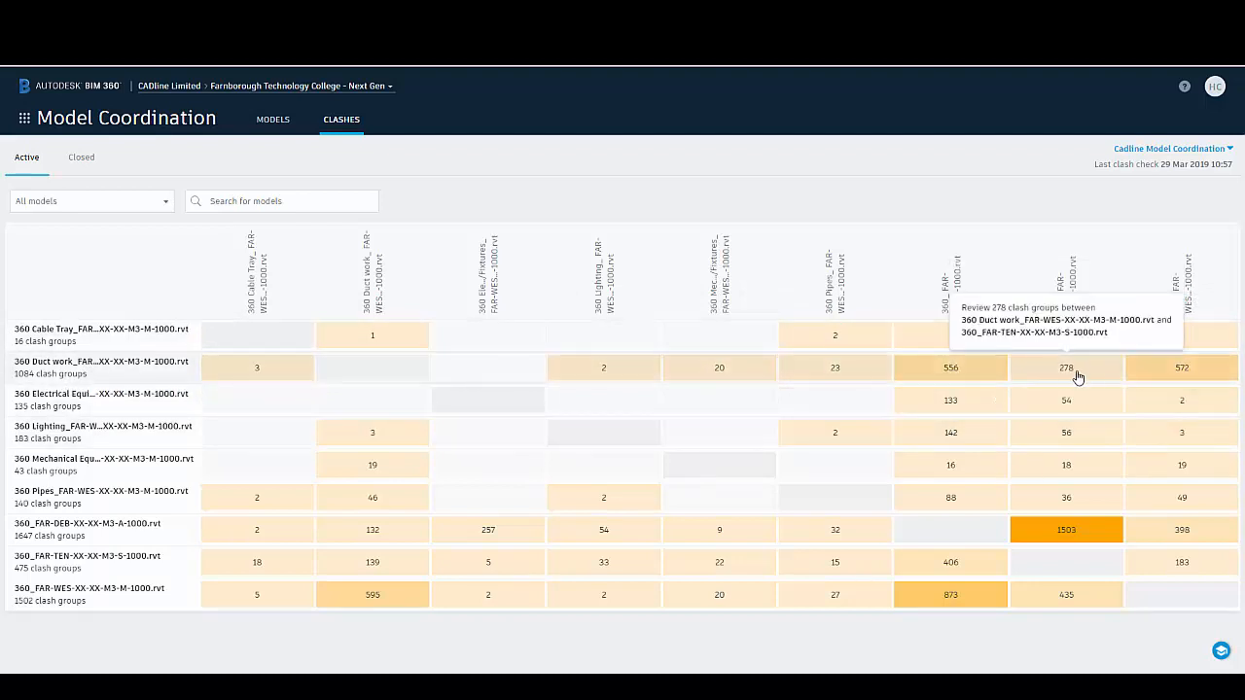
{"action": "mouse_move", "coordinate": [1062, 372]}
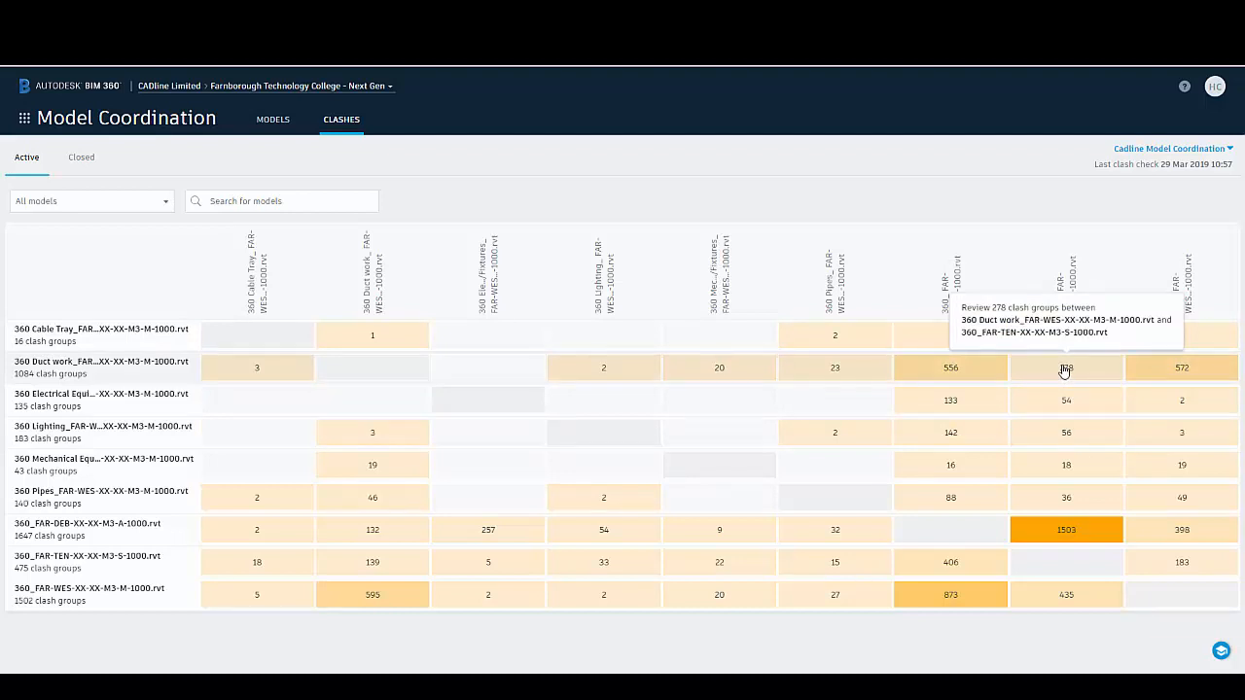
{"action": "mouse_move", "coordinate": [1055, 376]}
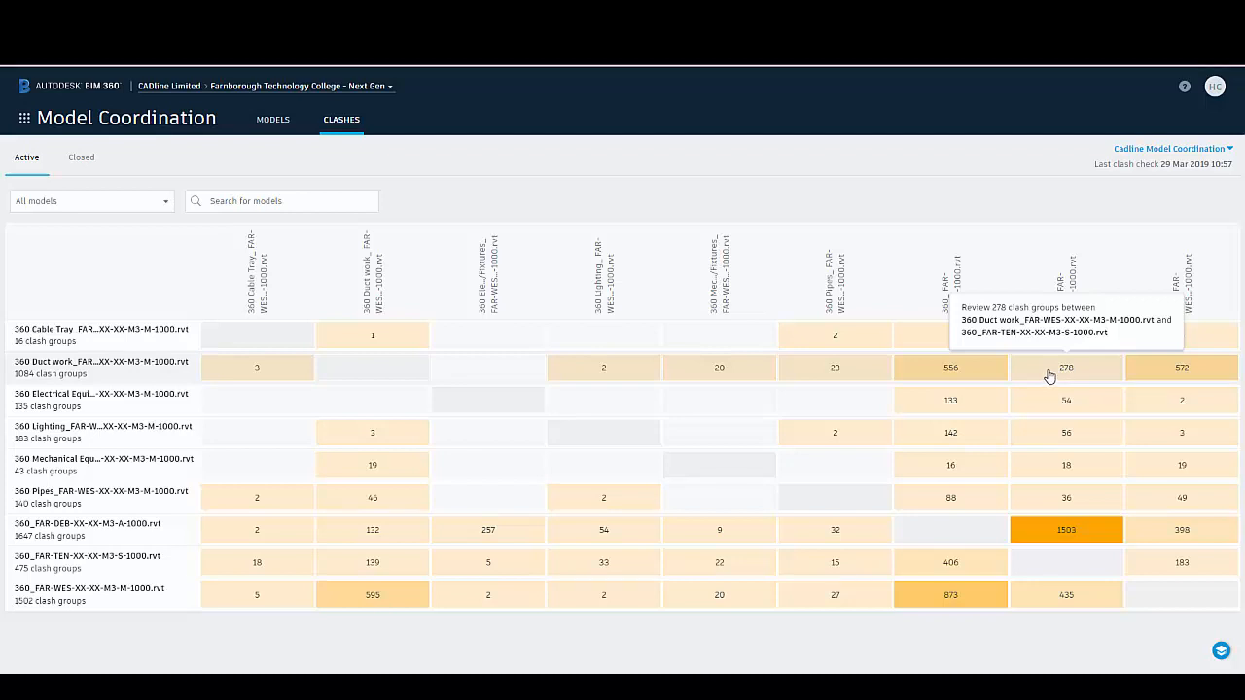
{"action": "mouse_move", "coordinate": [1050, 375]}
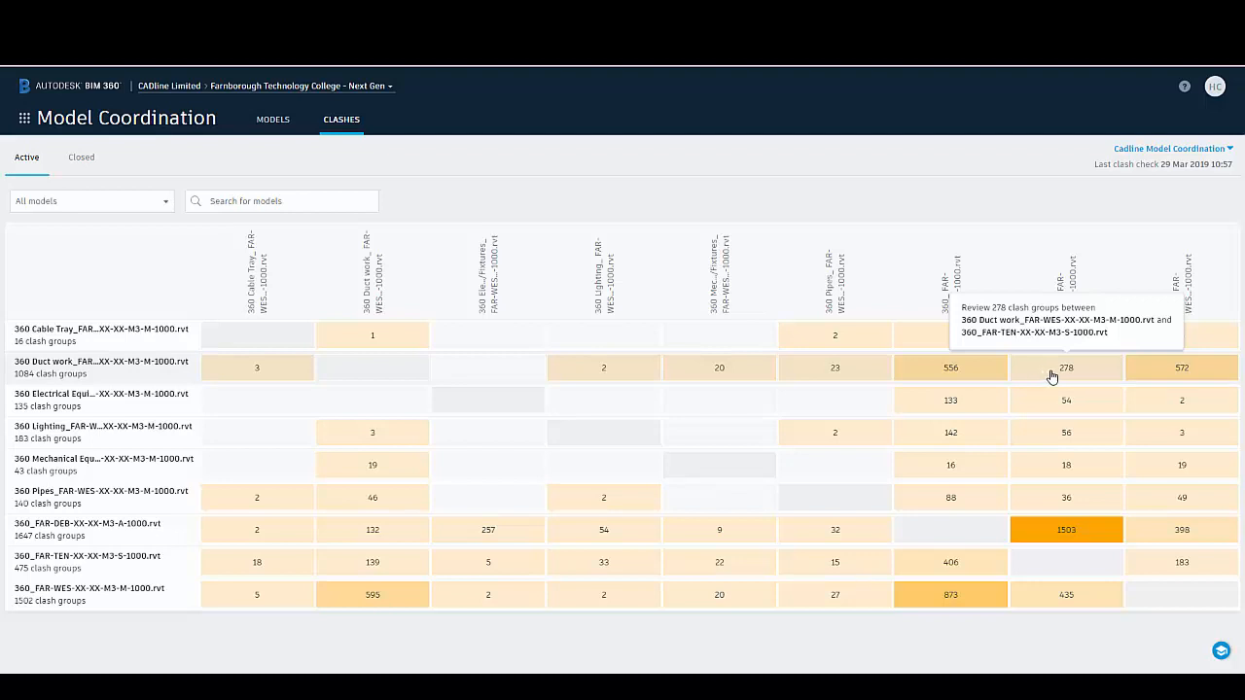
{"action": "left_click", "coordinate": [1066, 368]}
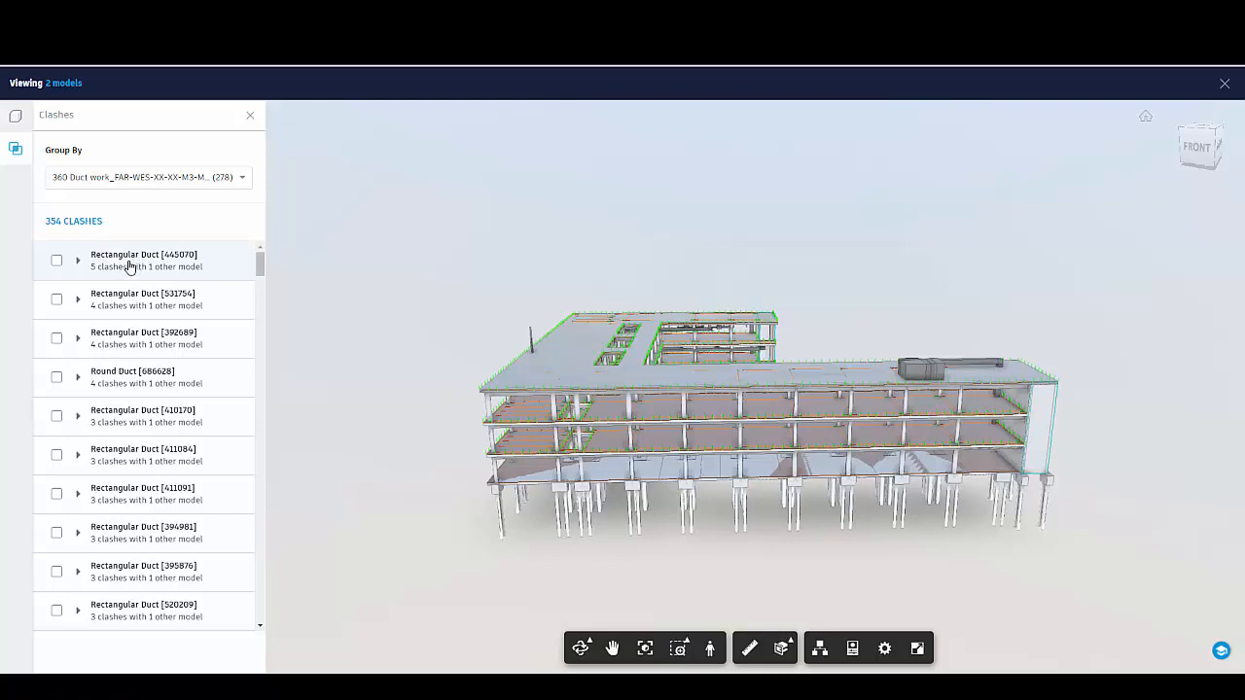
Step: Isolate Rectangular Duct [445070], expand its clashing column and beams, then collapse the list
{"action": "left_click", "coordinate": [143, 259]}
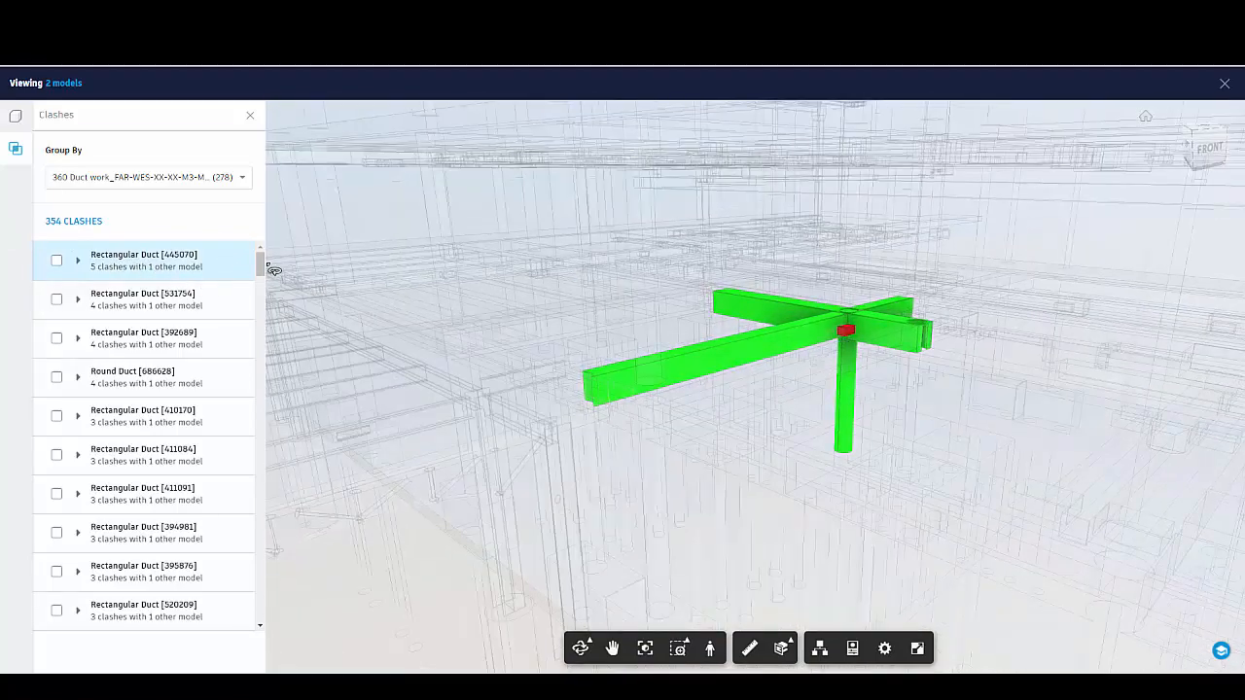
{"action": "left_click", "coordinate": [78, 260]}
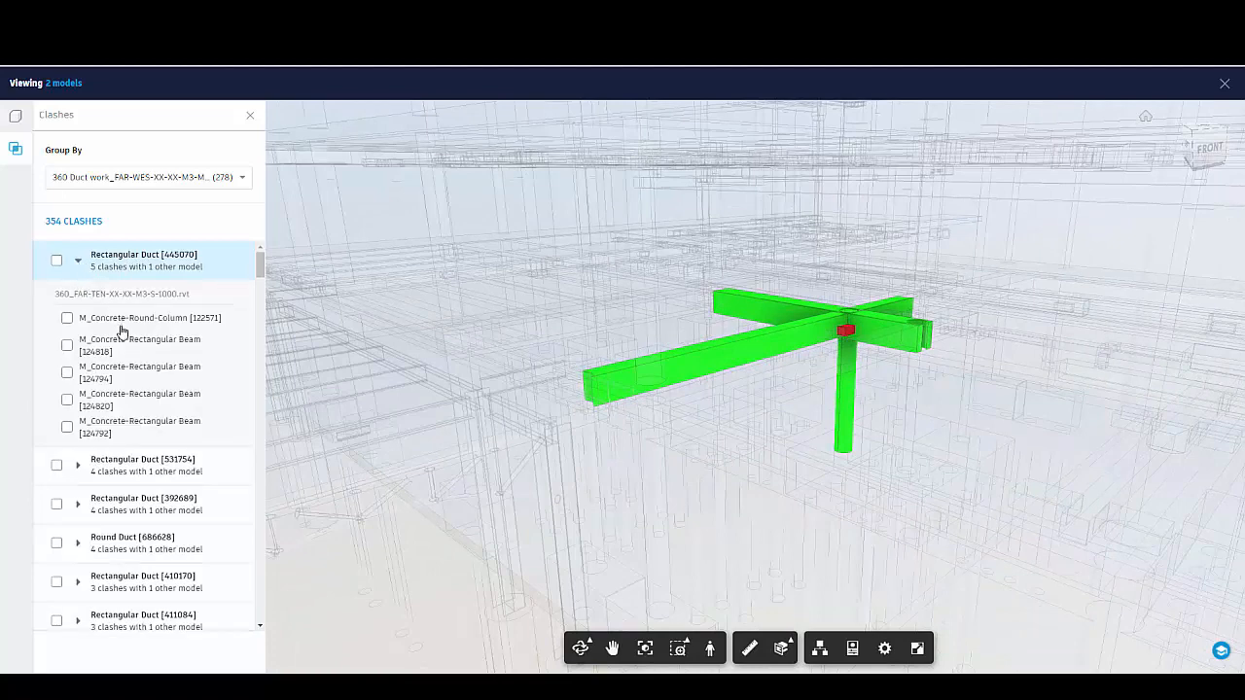
{"action": "left_click", "coordinate": [77, 259]}
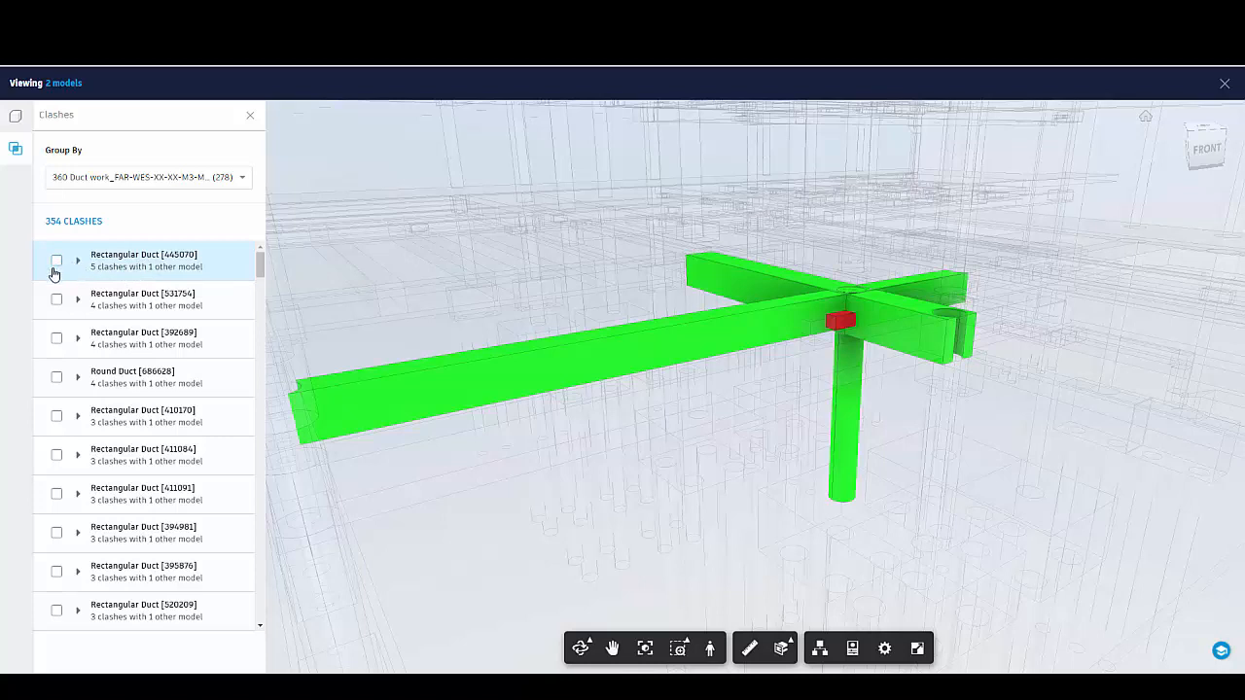
{"action": "mouse_move", "coordinate": [76, 280]}
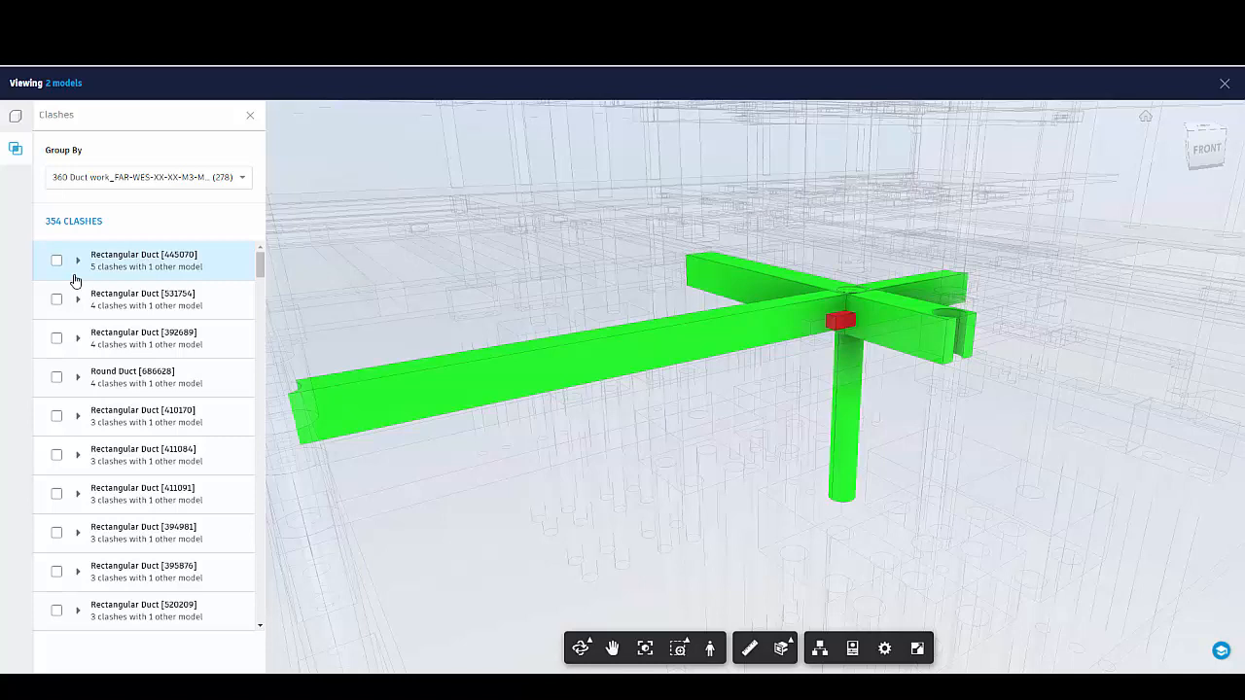
{"action": "mouse_move", "coordinate": [85, 282]}
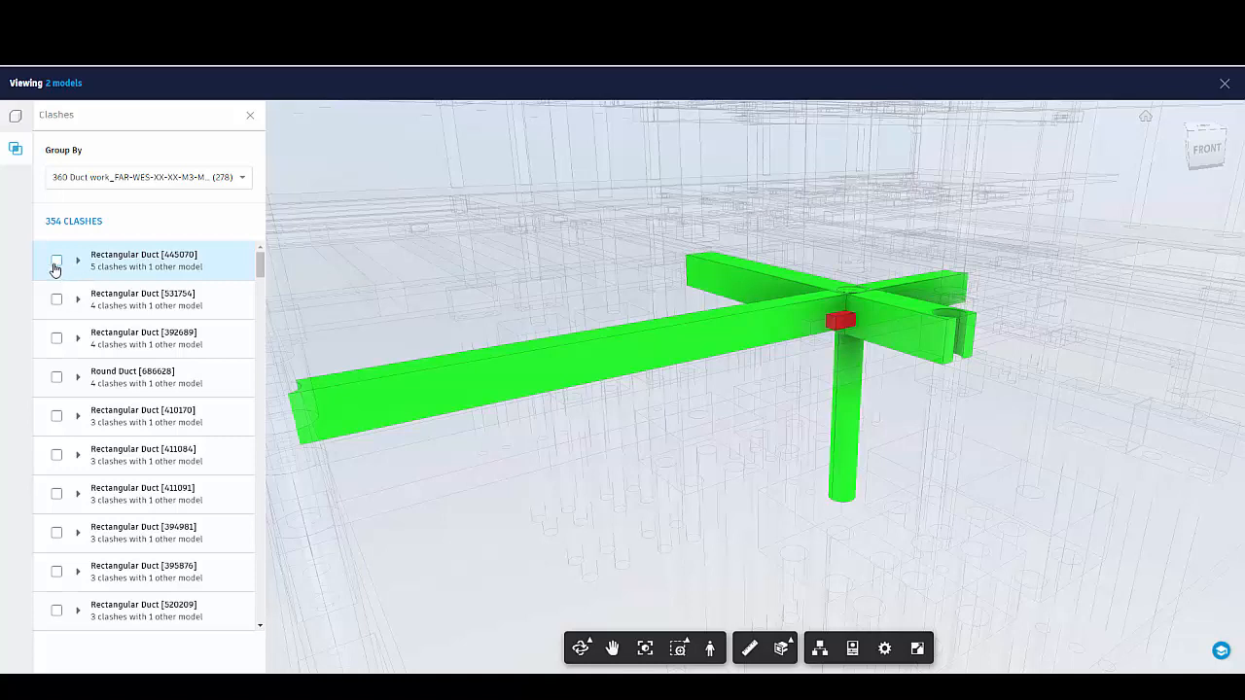
{"action": "mouse_move", "coordinate": [57, 265]}
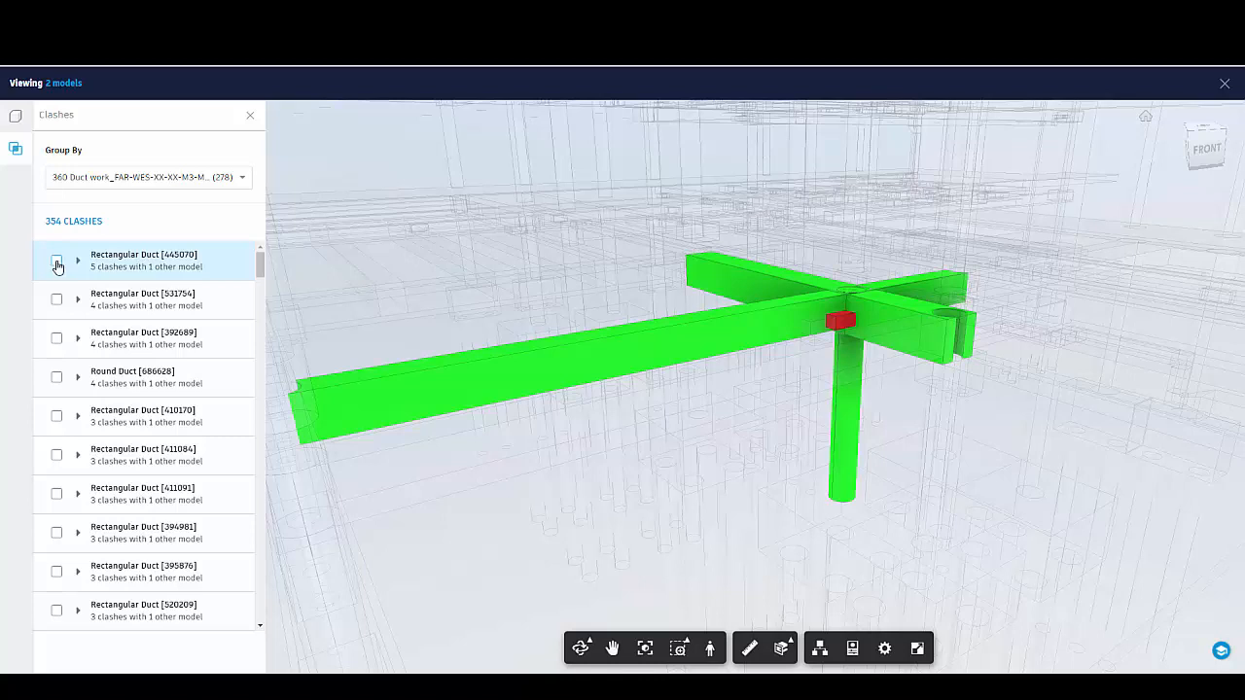
Step: Tick the Rectangular Duct [445070] group and raise an issue from its five clashes
{"action": "left_click", "coordinate": [56, 260]}
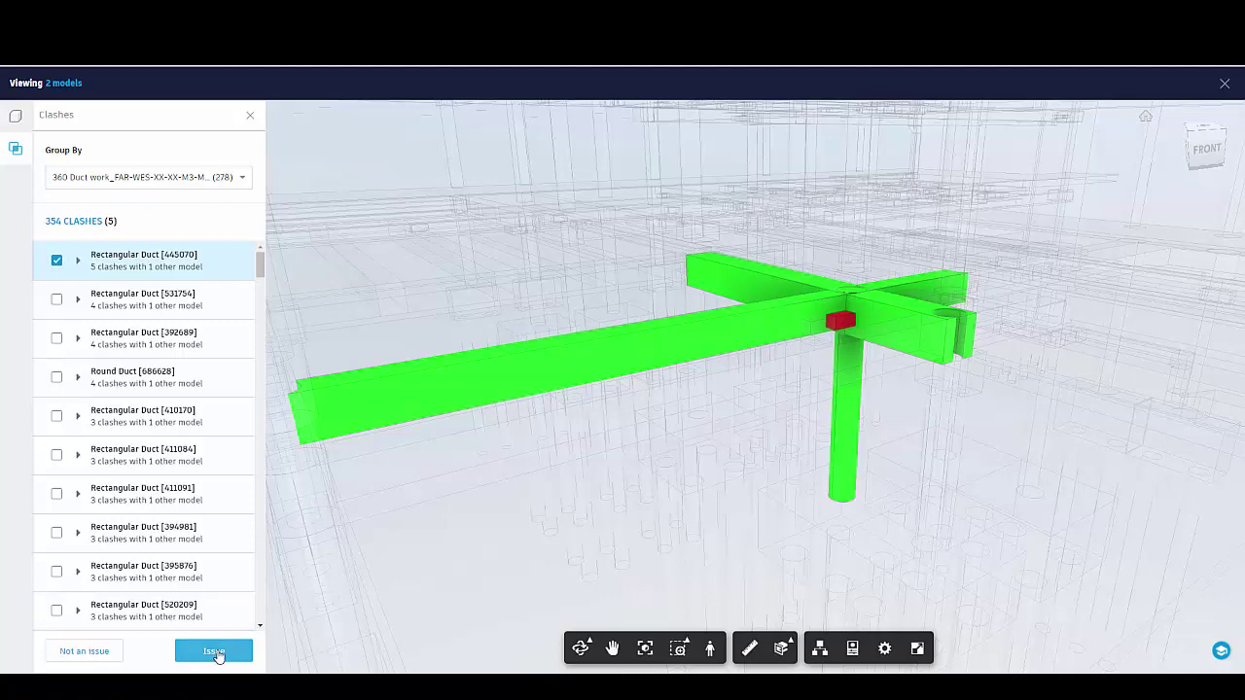
{"action": "left_click", "coordinate": [213, 651]}
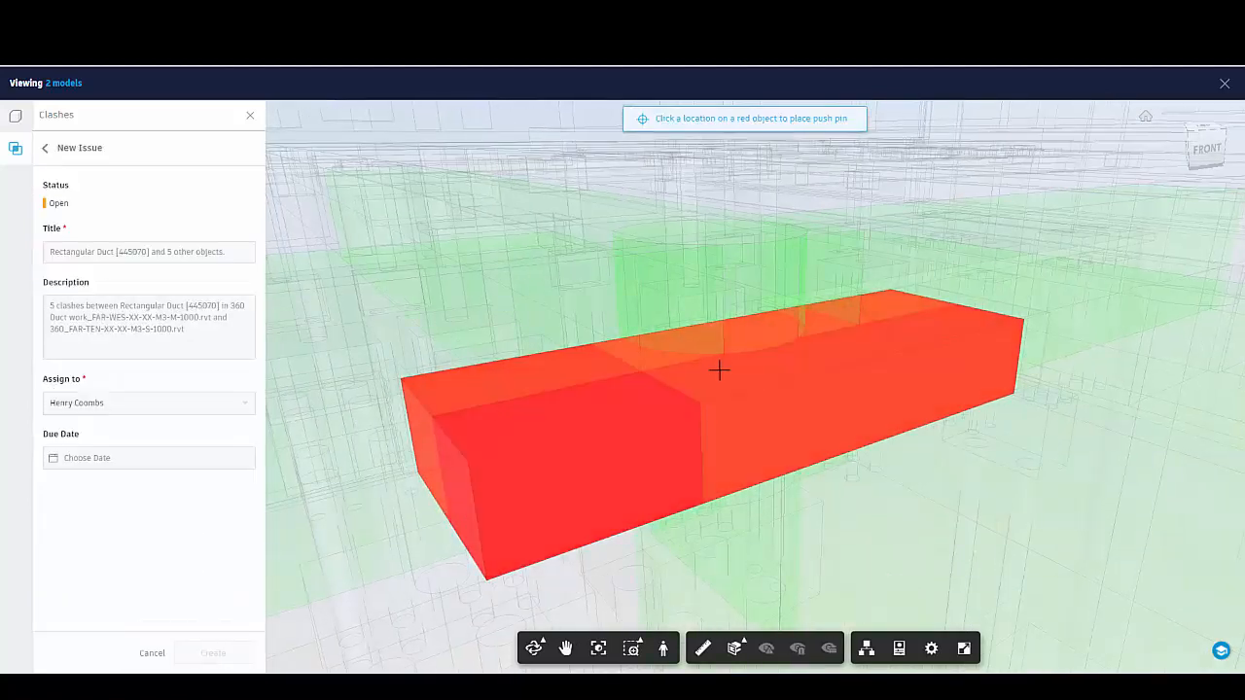
{"action": "left_click", "coordinate": [719, 370]}
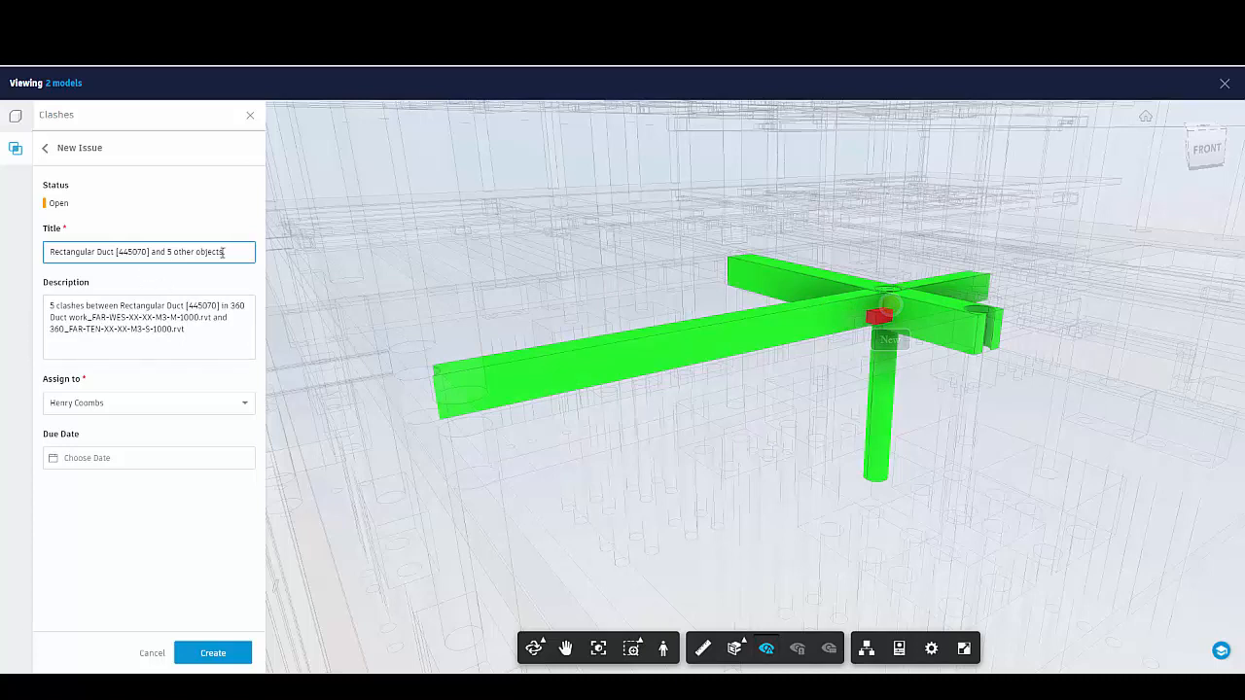
{"action": "triple_click", "coordinate": [148, 316]}
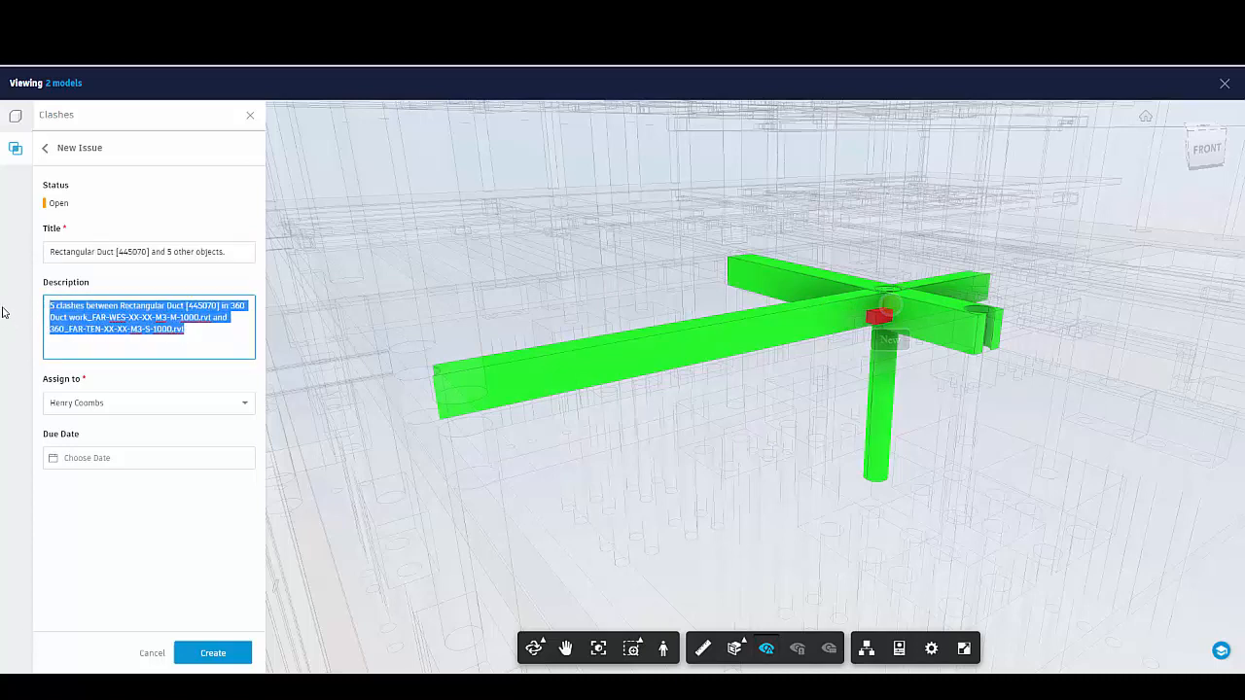
{"action": "left_click", "coordinate": [148, 403]}
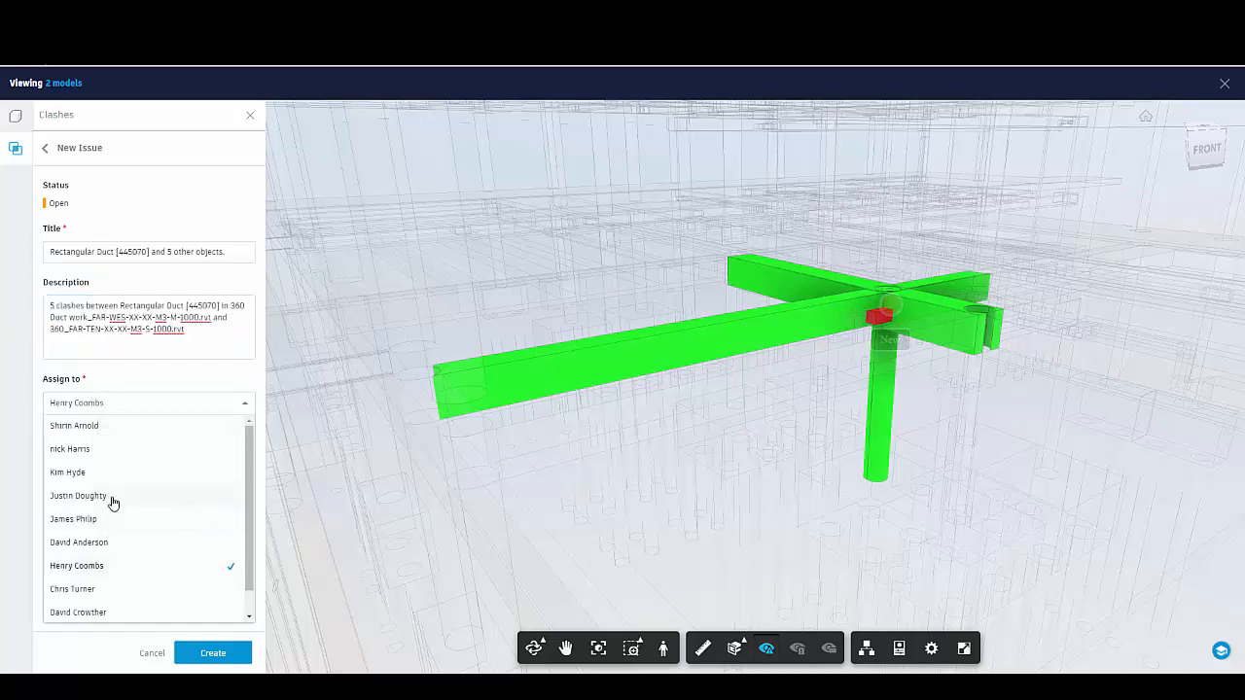
{"action": "left_click", "coordinate": [77, 495]}
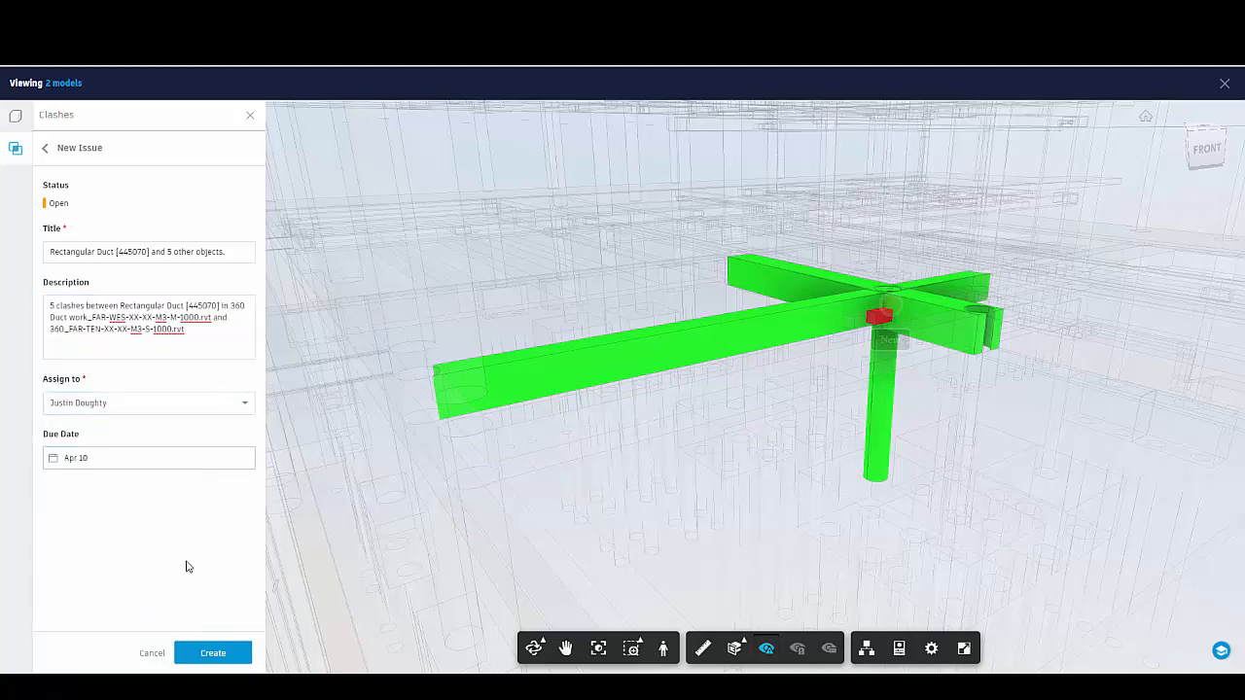
{"action": "left_click", "coordinate": [212, 652]}
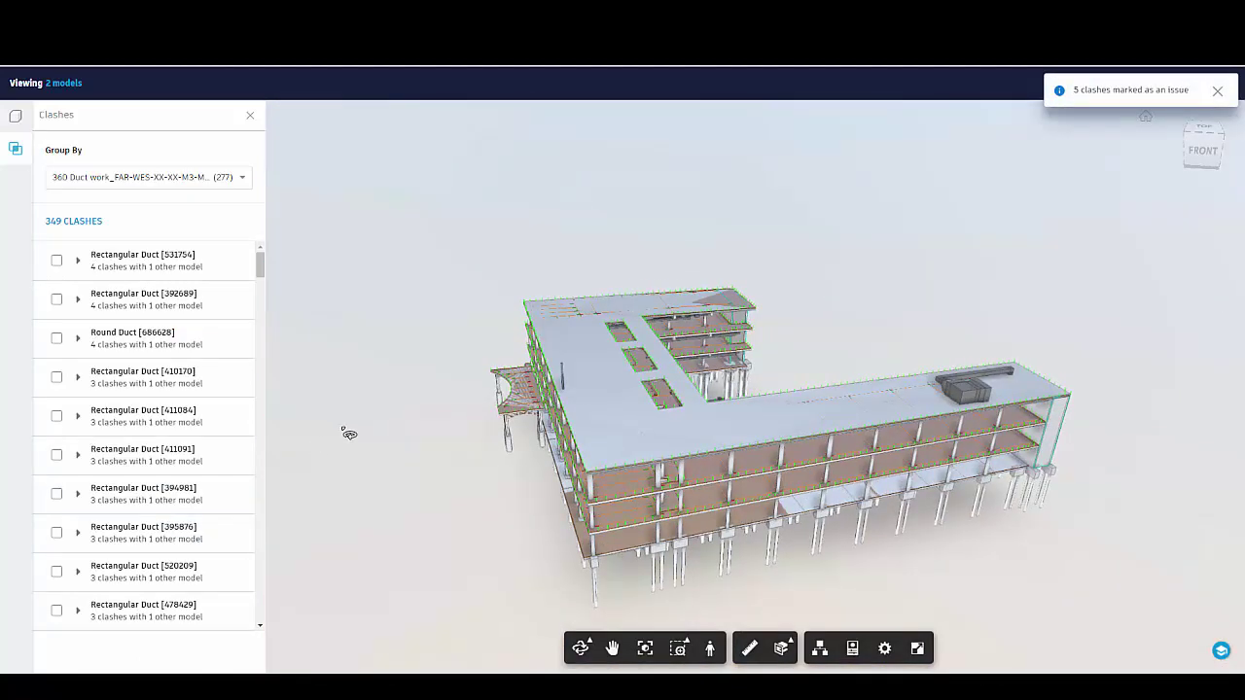
{"action": "left_click", "coordinate": [143, 260]}
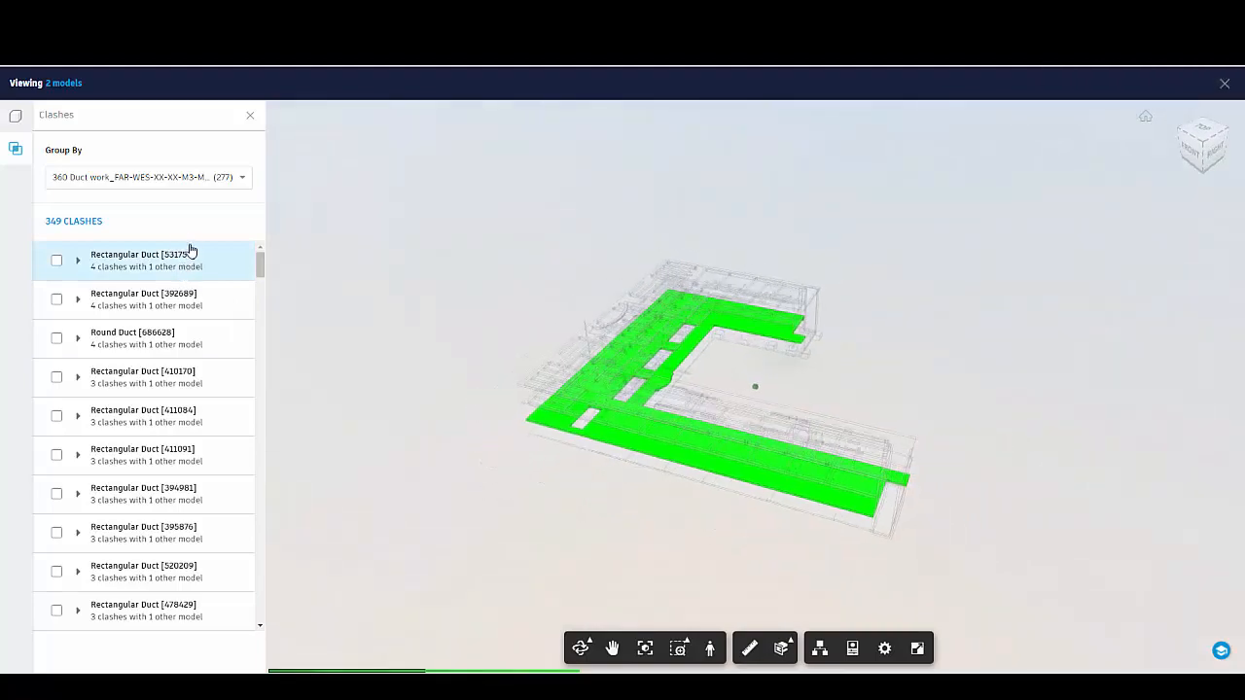
{"action": "left_click", "coordinate": [143, 298]}
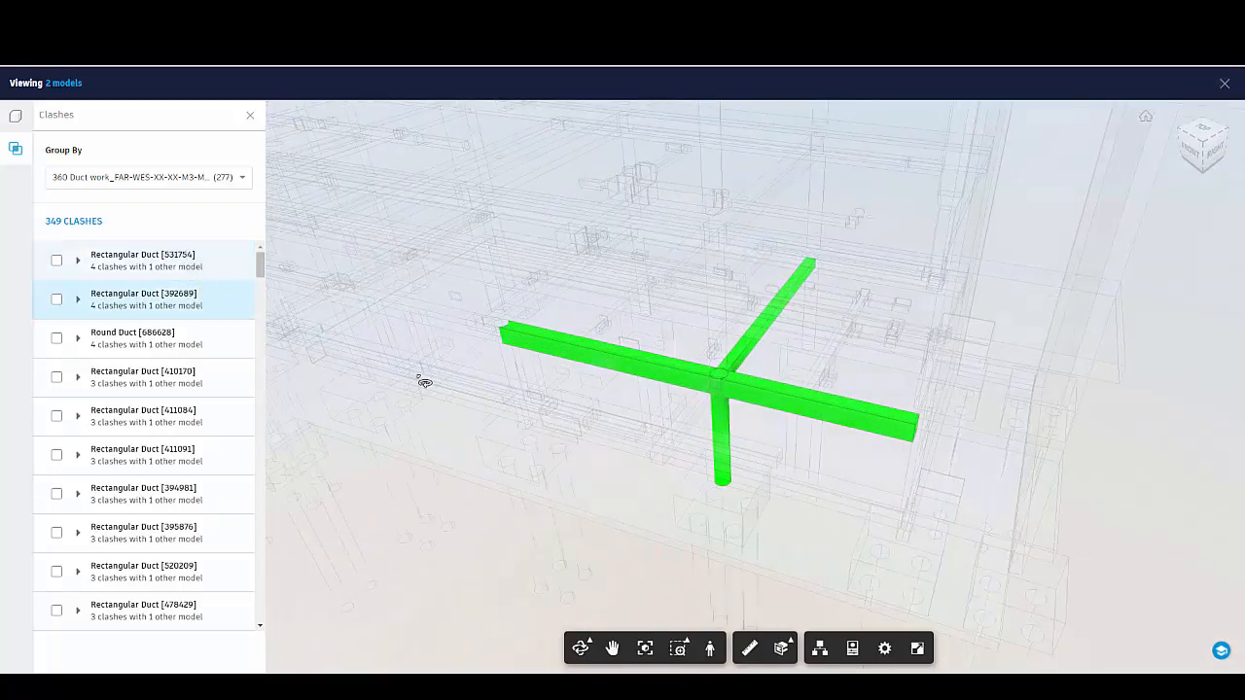